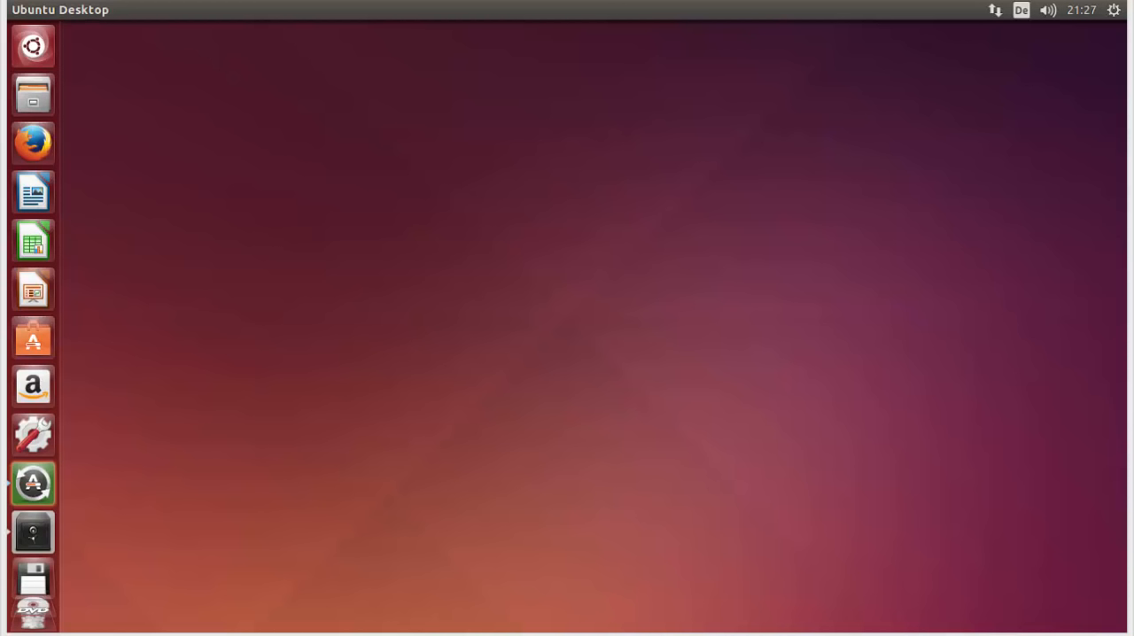
{"action": "mouse_move", "coordinate": [812, 438]}
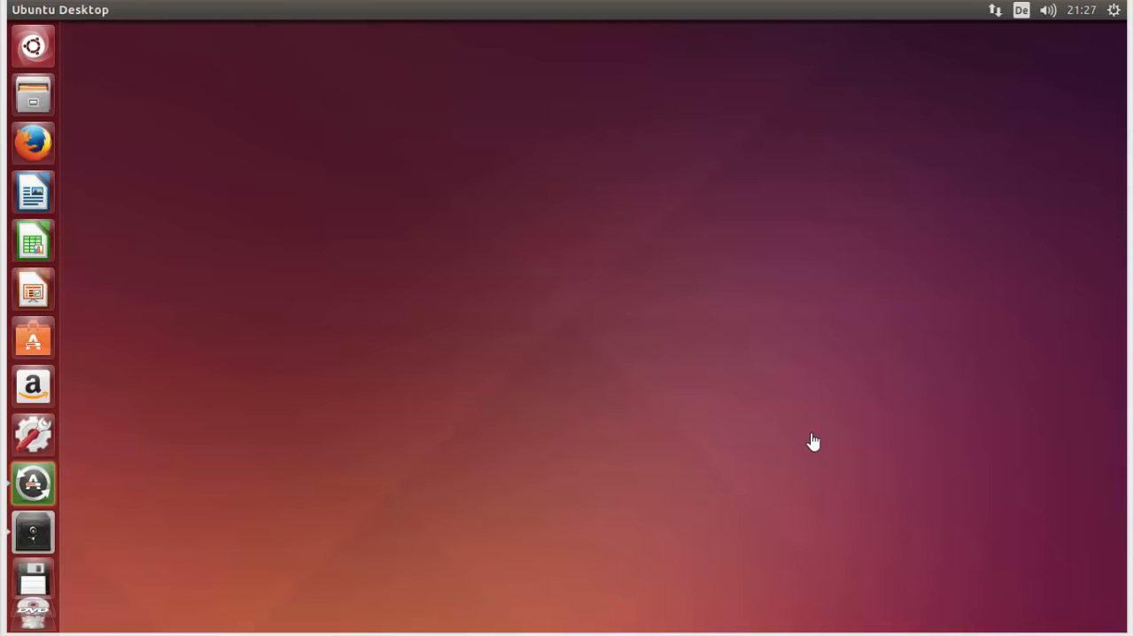
{"action": "mouse_move", "coordinate": [800, 437]}
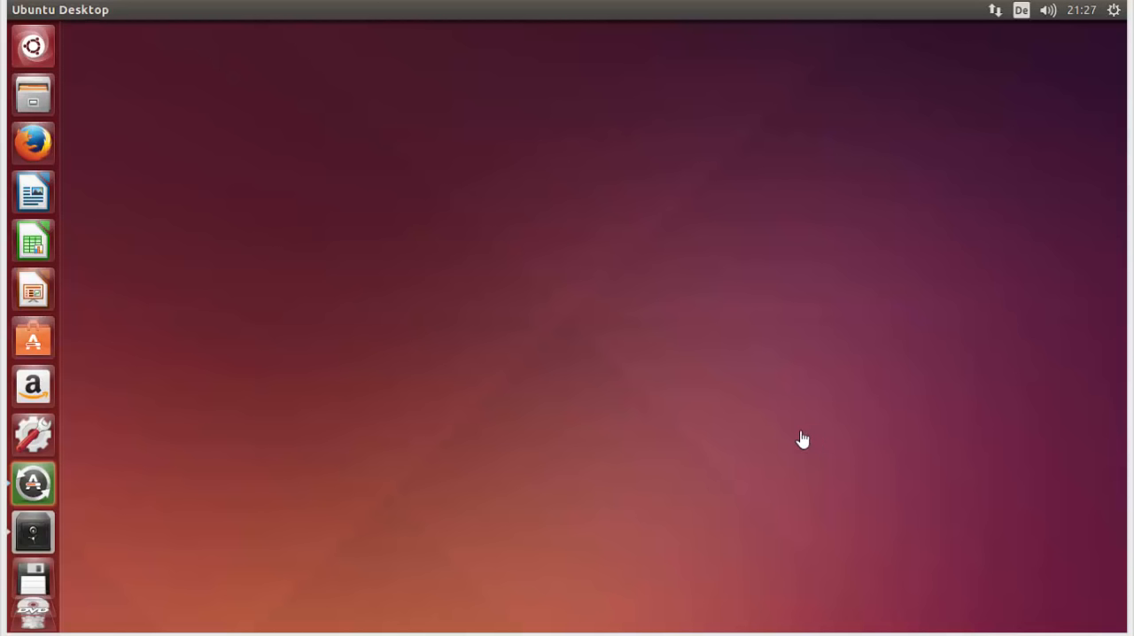
{"action": "mouse_move", "coordinate": [706, 278]}
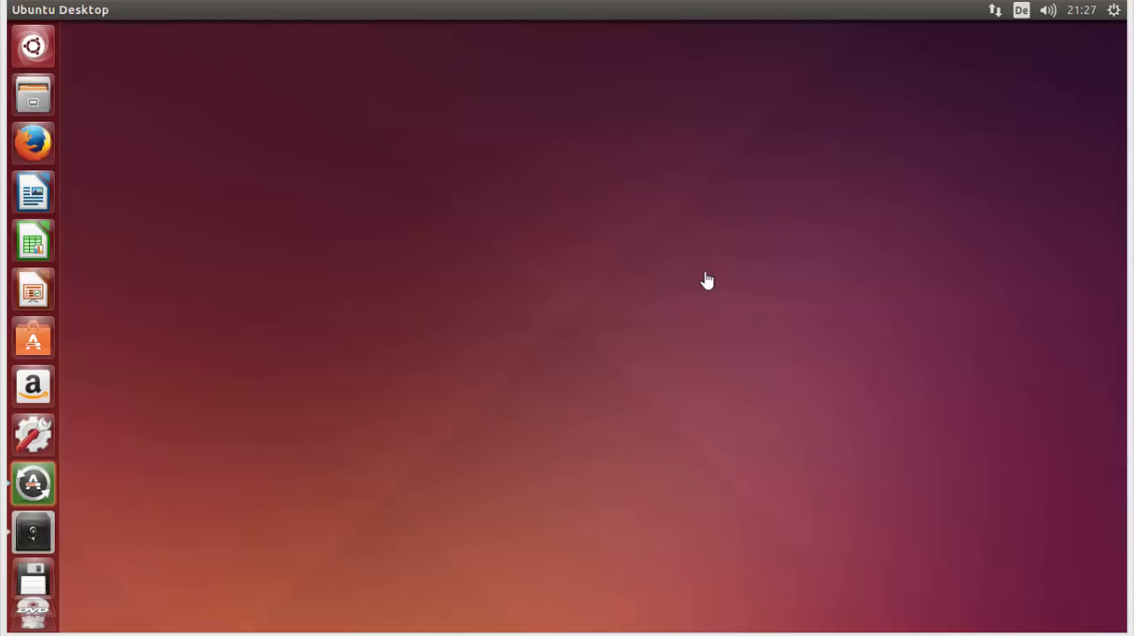
{"action": "mouse_move", "coordinate": [636, 268]}
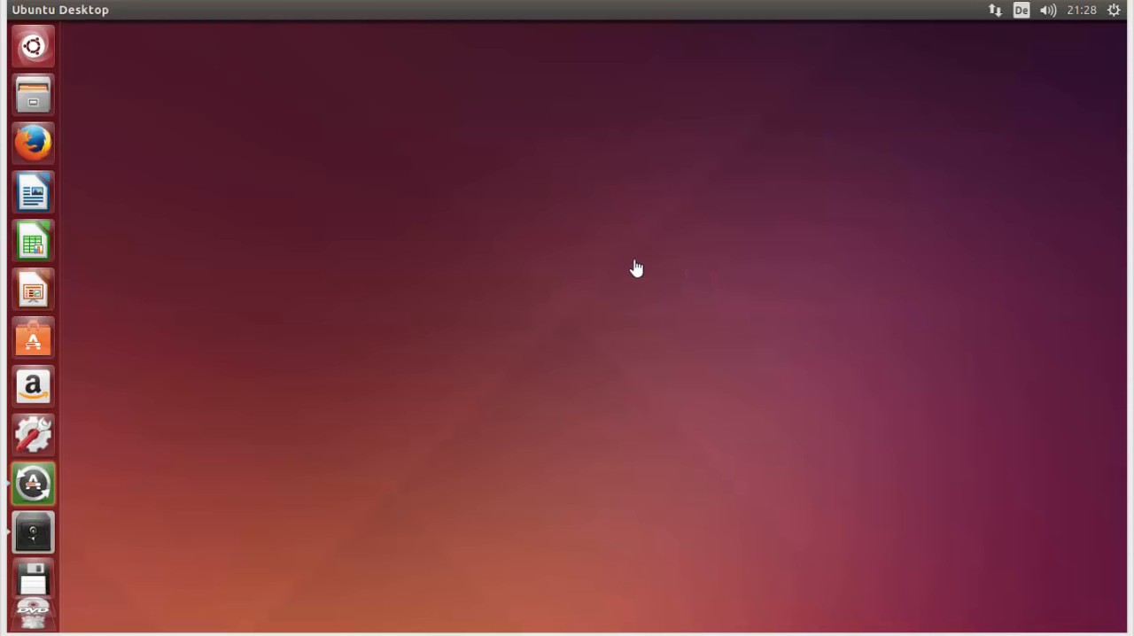
{"action": "mouse_move", "coordinate": [618, 267]}
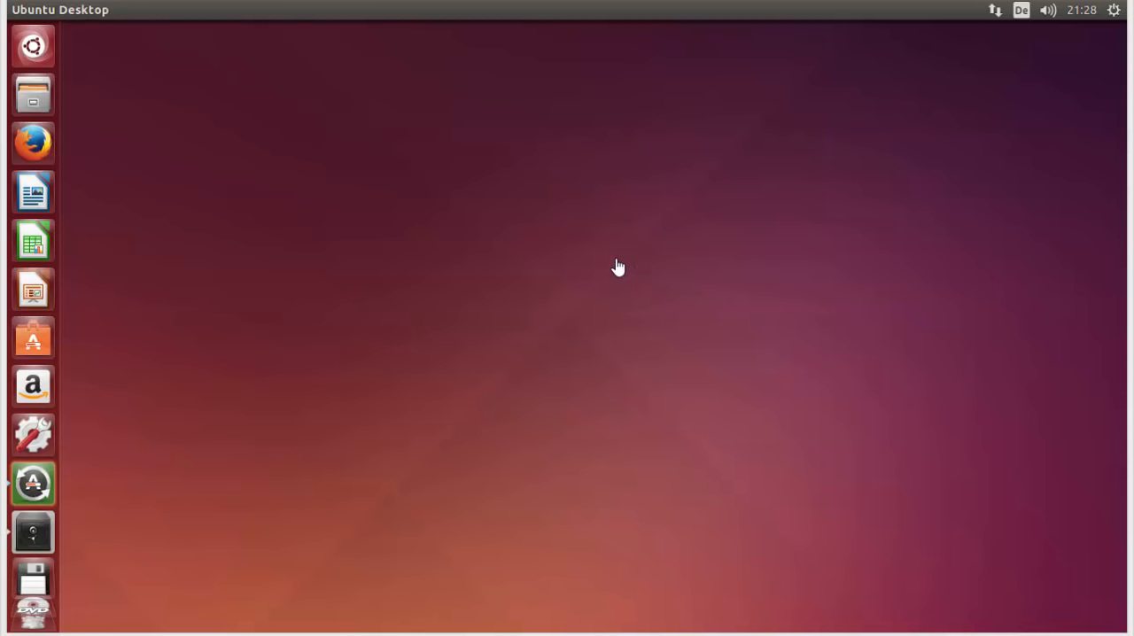
{"action": "mouse_move", "coordinate": [563, 262]}
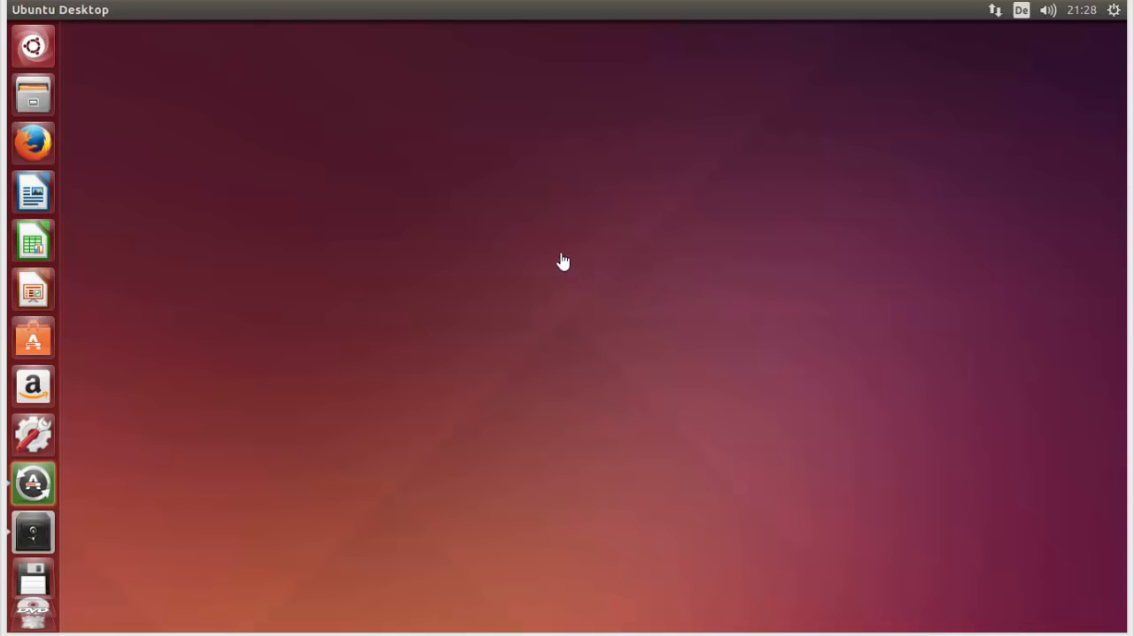
{"action": "mouse_move", "coordinate": [403, 215]}
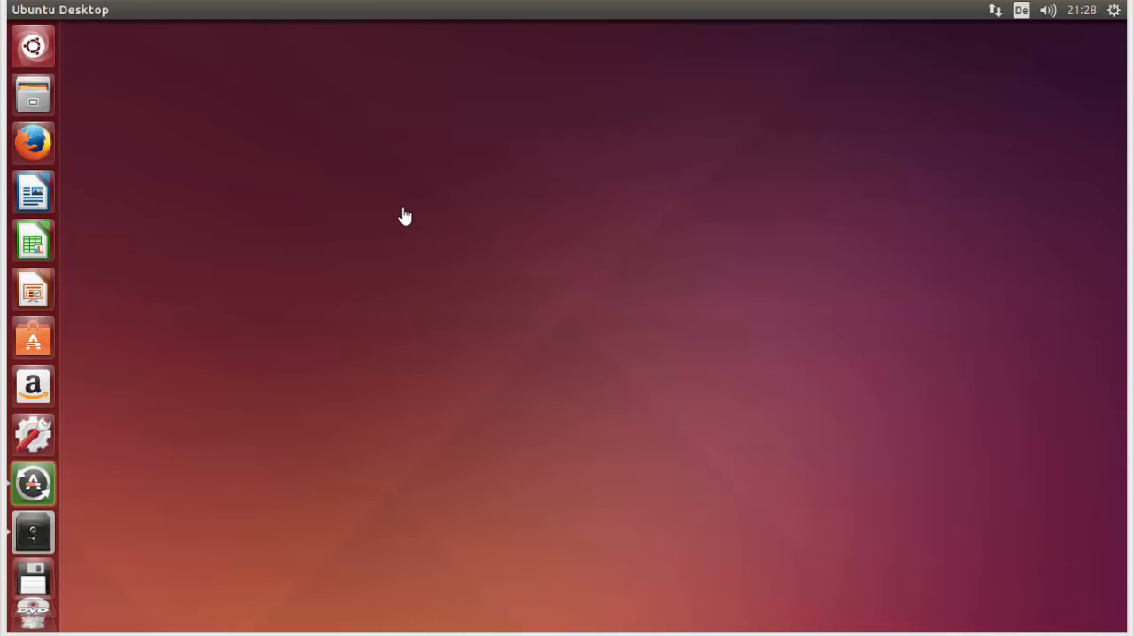
{"action": "mouse_move", "coordinate": [357, 215]}
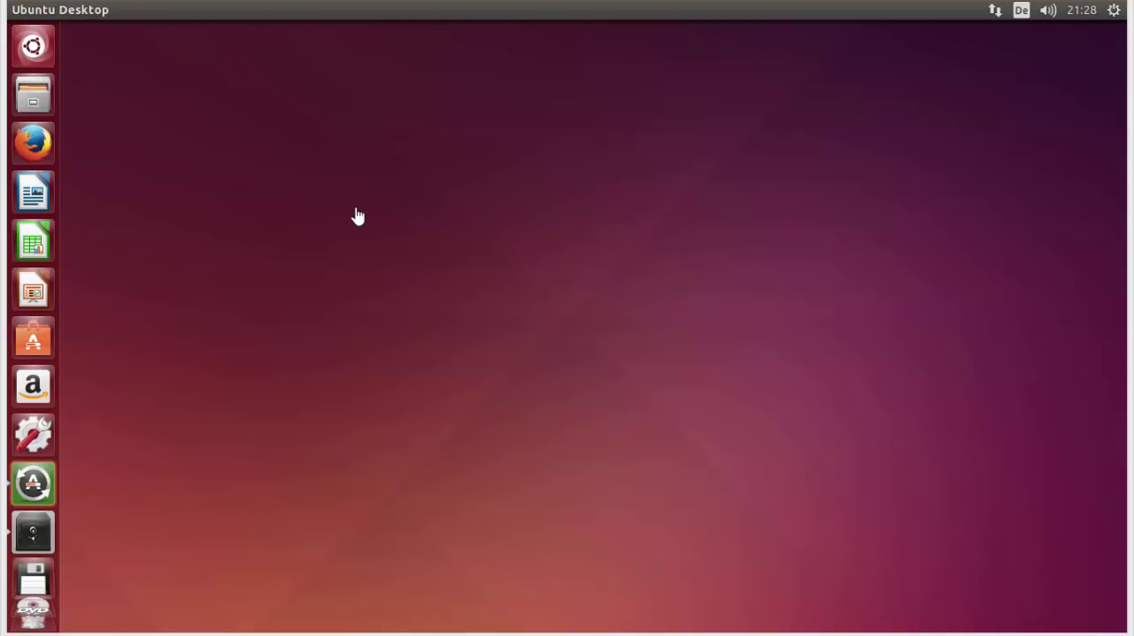
{"action": "mouse_move", "coordinate": [481, 237]}
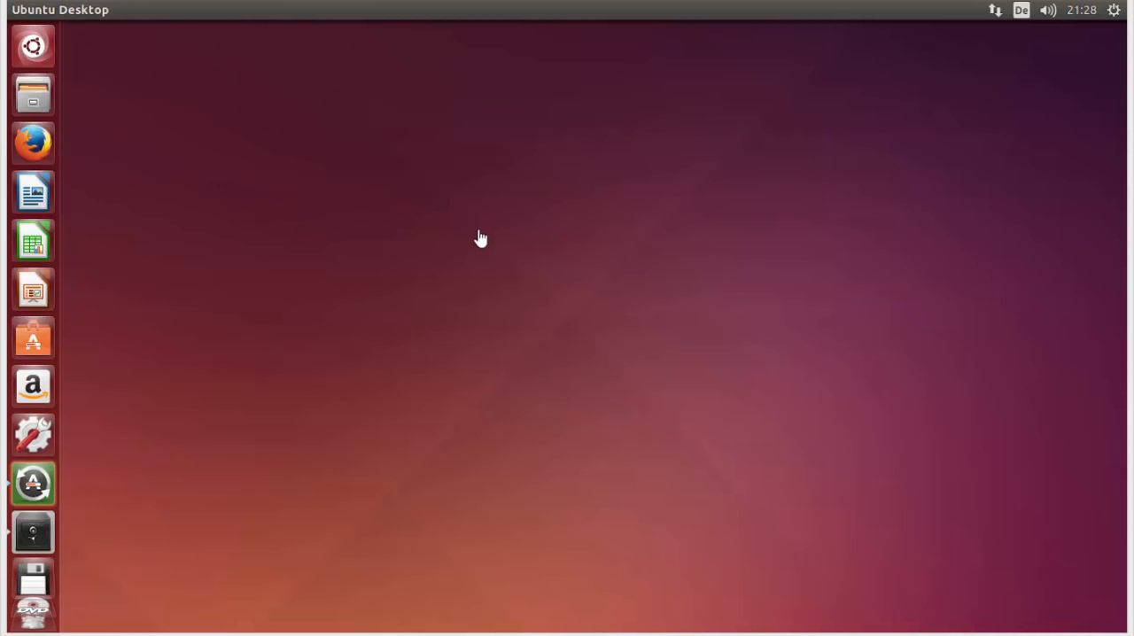
{"action": "mouse_move", "coordinate": [288, 192]}
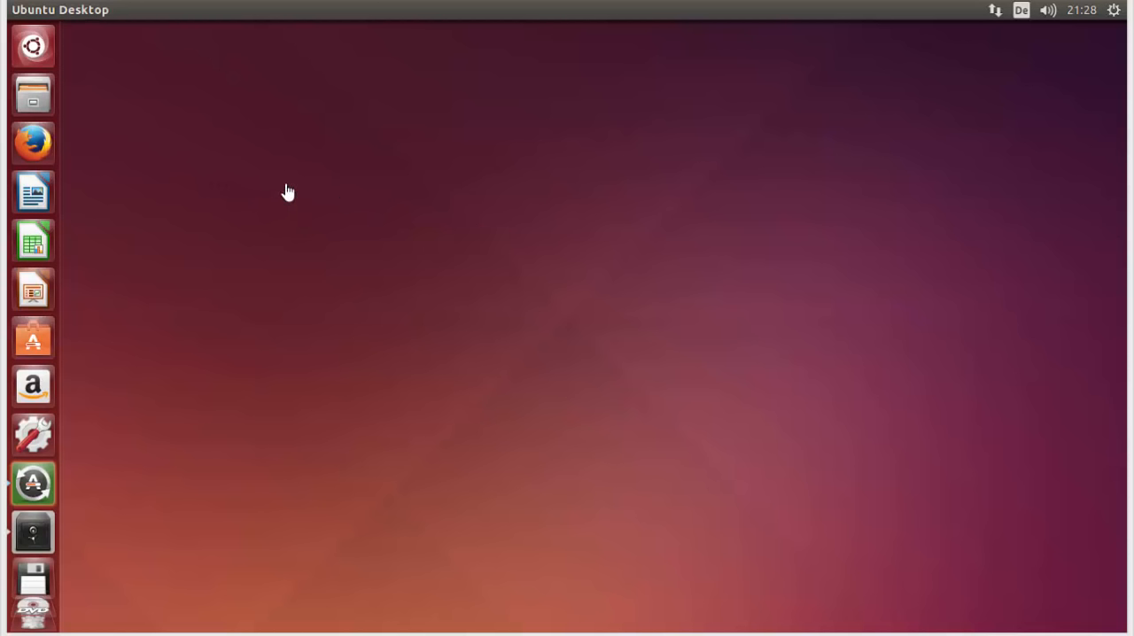
{"action": "mouse_move", "coordinate": [261, 193]}
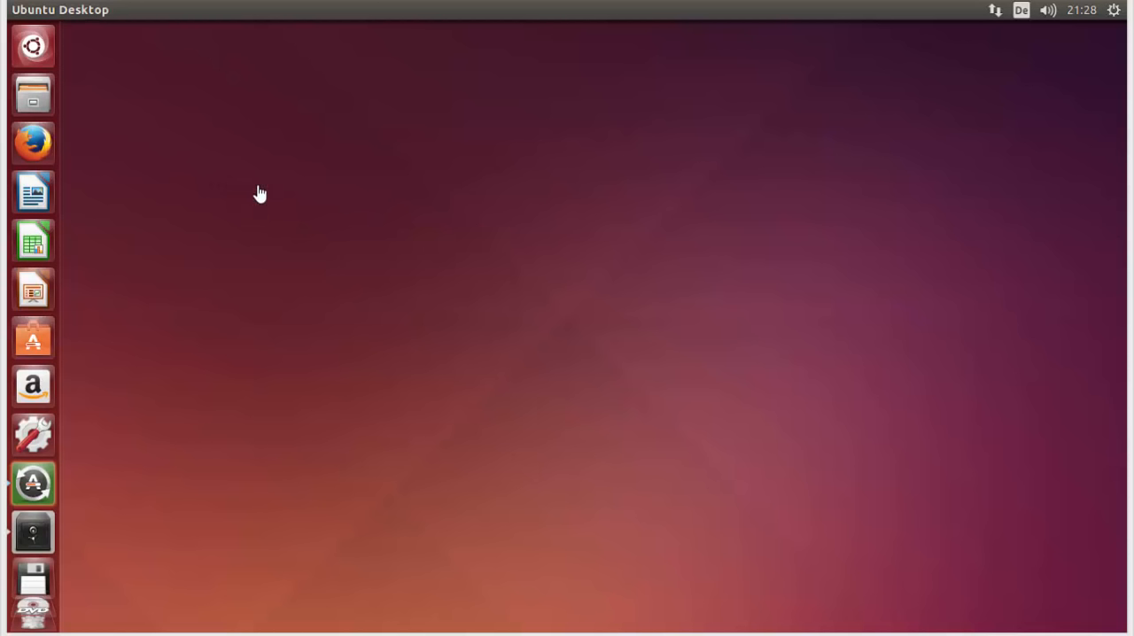
{"action": "mouse_move", "coordinate": [262, 182]}
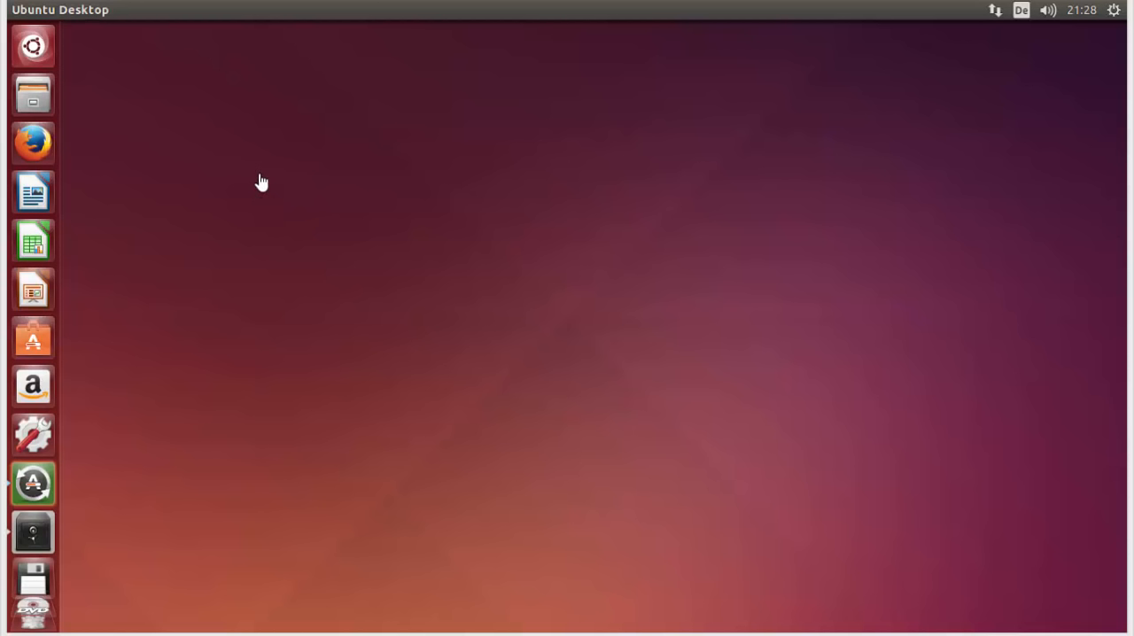
{"action": "mouse_move", "coordinate": [266, 185]}
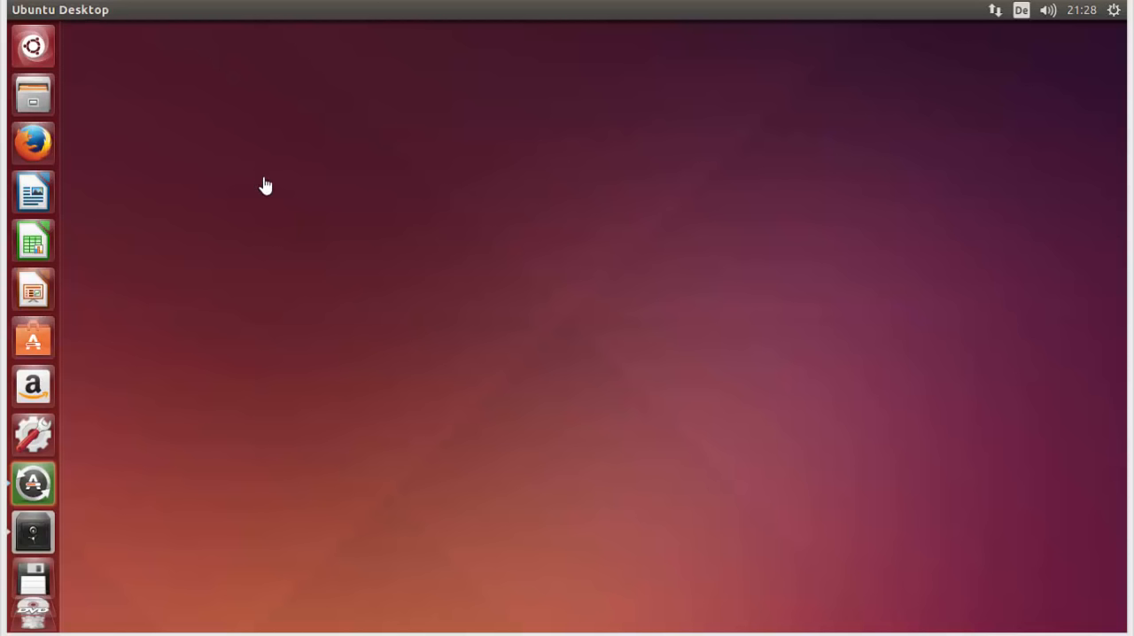
{"action": "mouse_move", "coordinate": [1090, 126]}
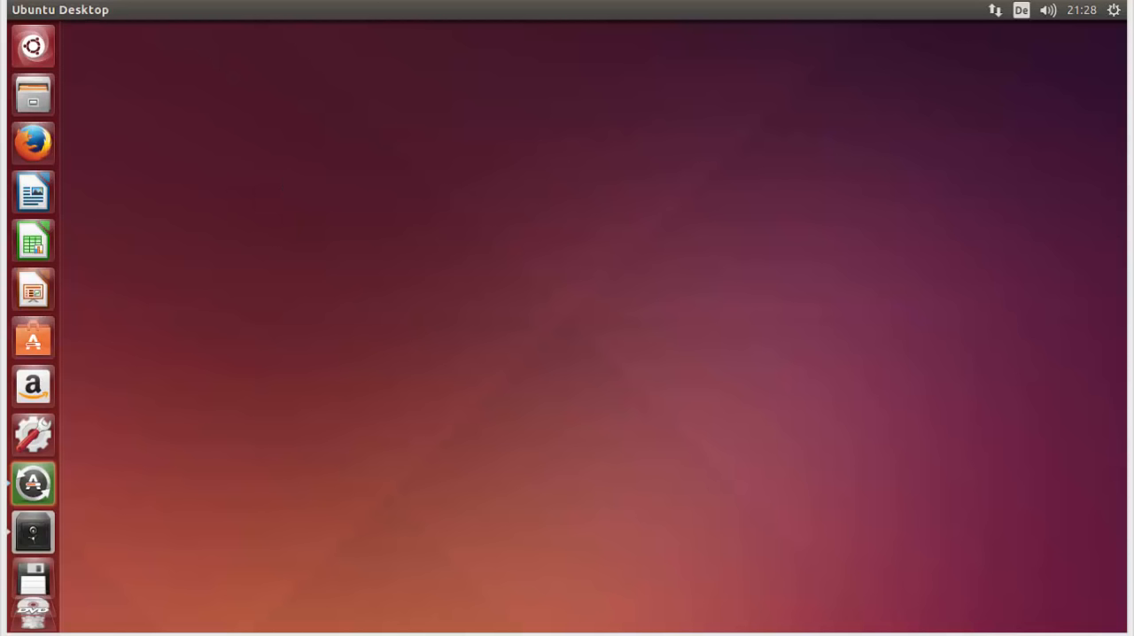
{"action": "mouse_move", "coordinate": [534, 166]}
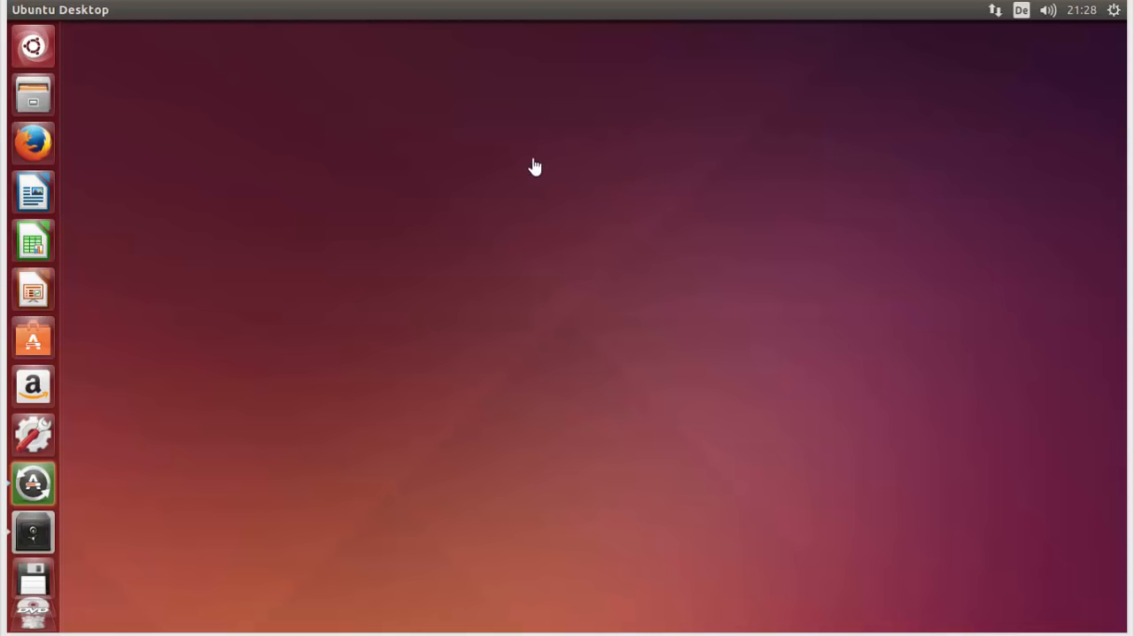
{"action": "mouse_move", "coordinate": [526, 165]}
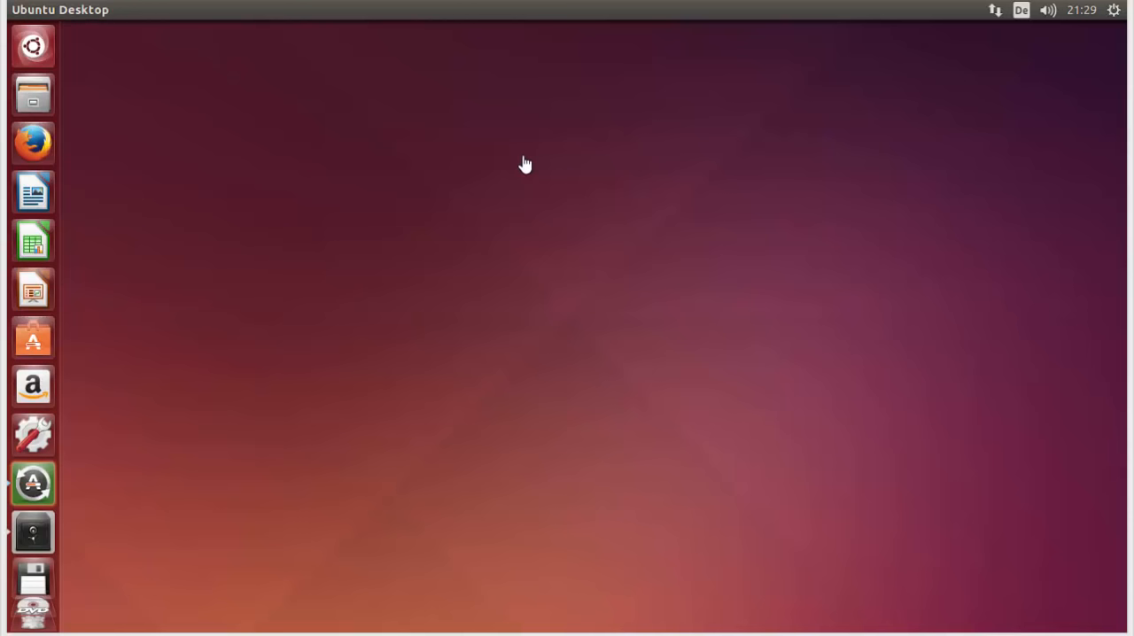
{"action": "mouse_move", "coordinate": [640, 237]}
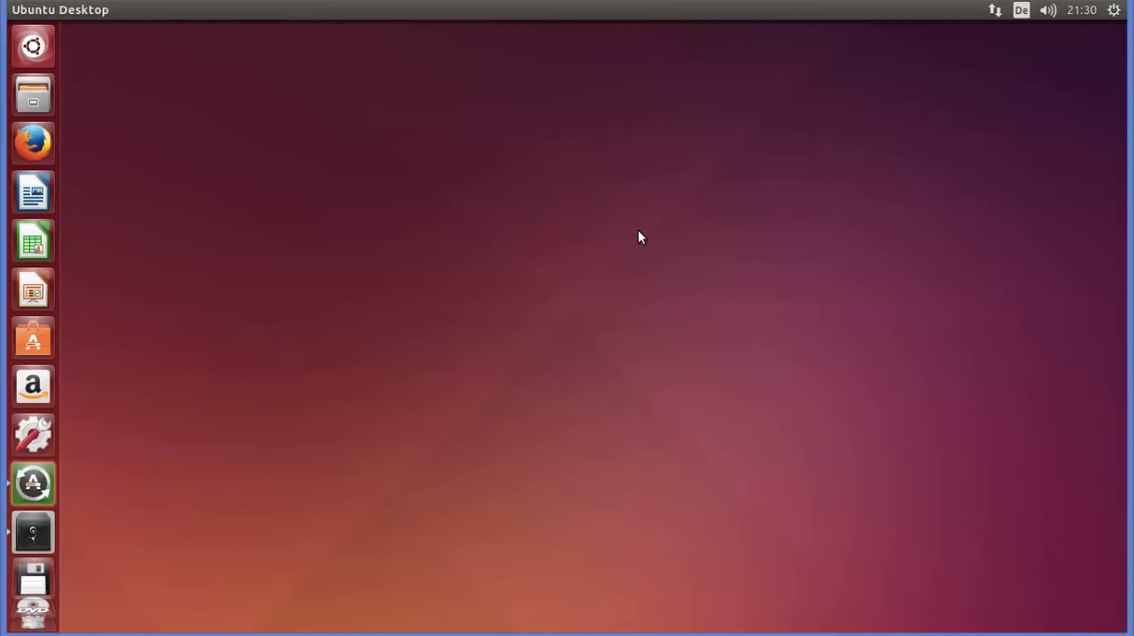
{"action": "mouse_move", "coordinate": [521, 174]}
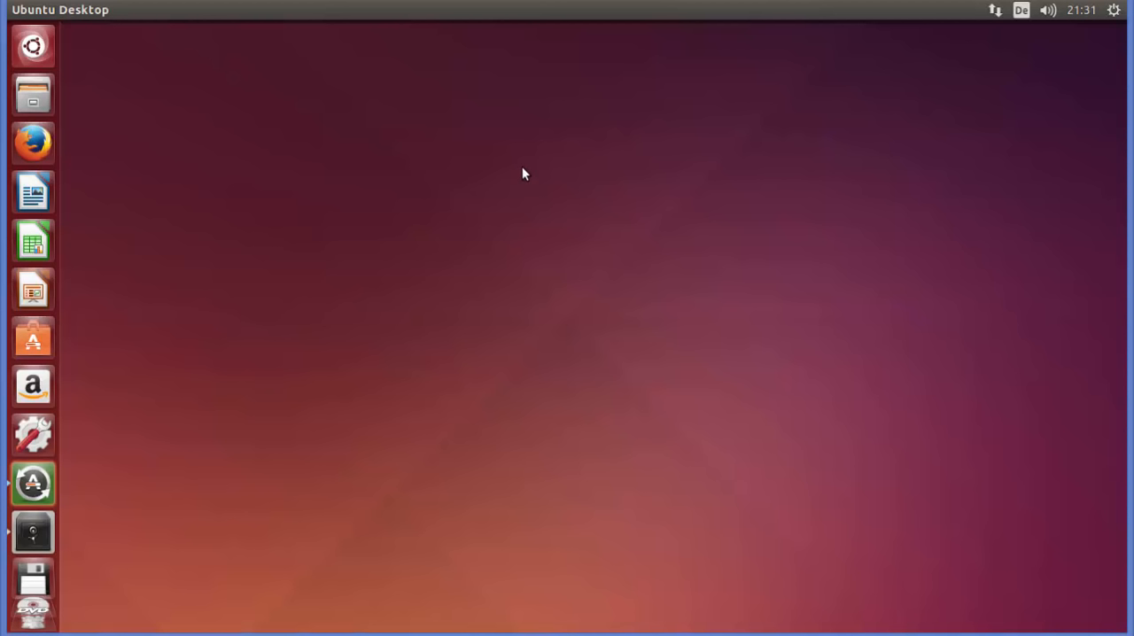
{"action": "mouse_move", "coordinate": [494, 151]}
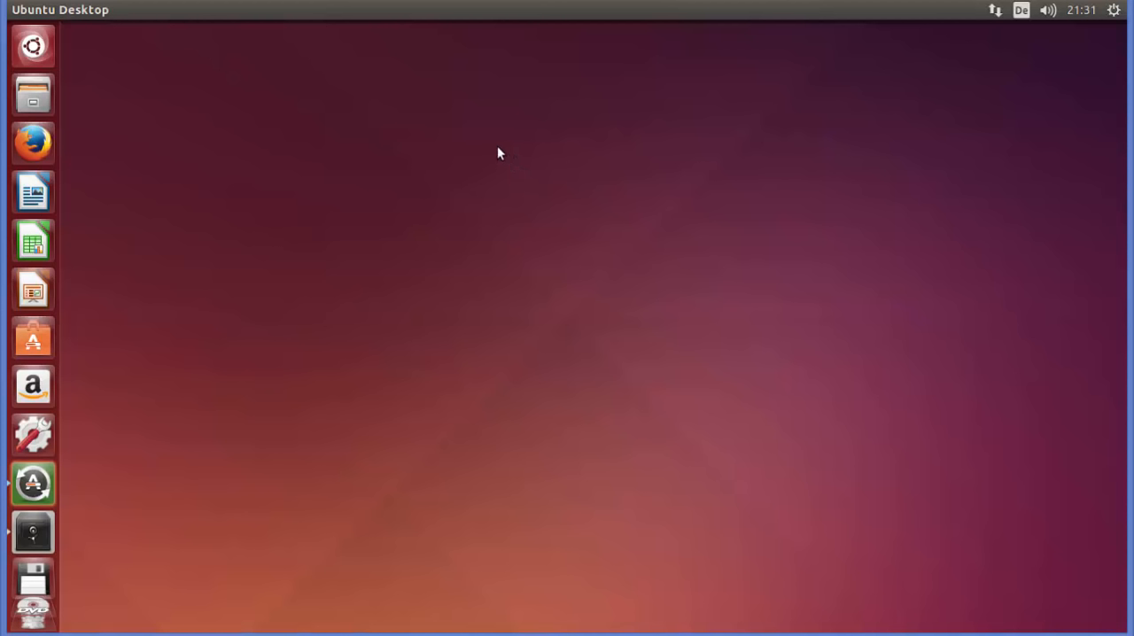
{"action": "mouse_move", "coordinate": [481, 144]}
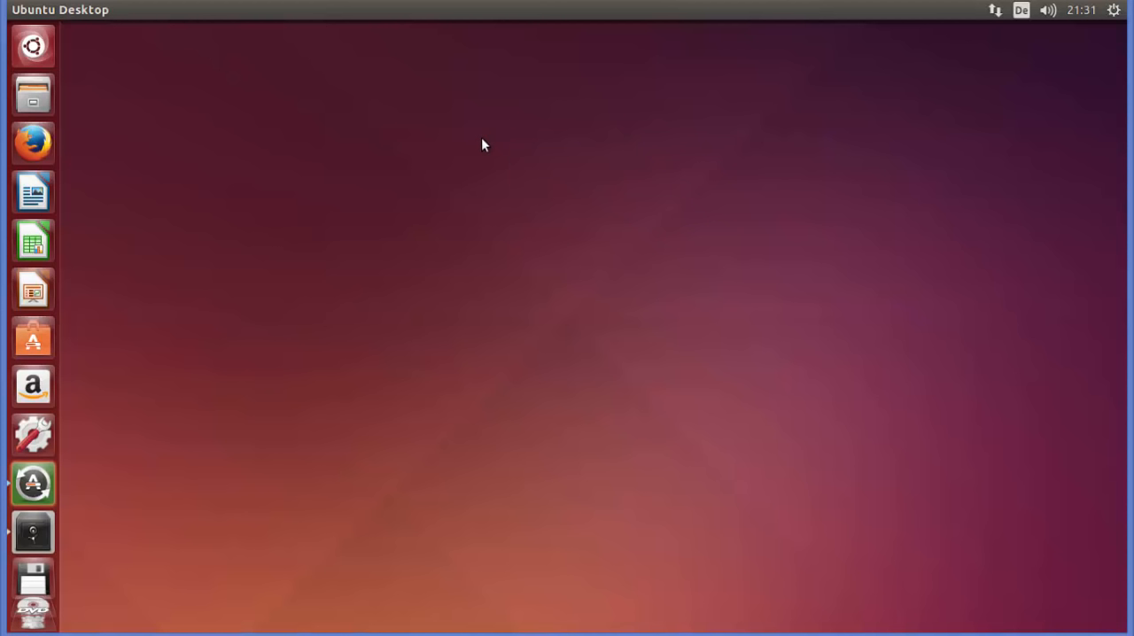
{"action": "mouse_move", "coordinate": [477, 138]}
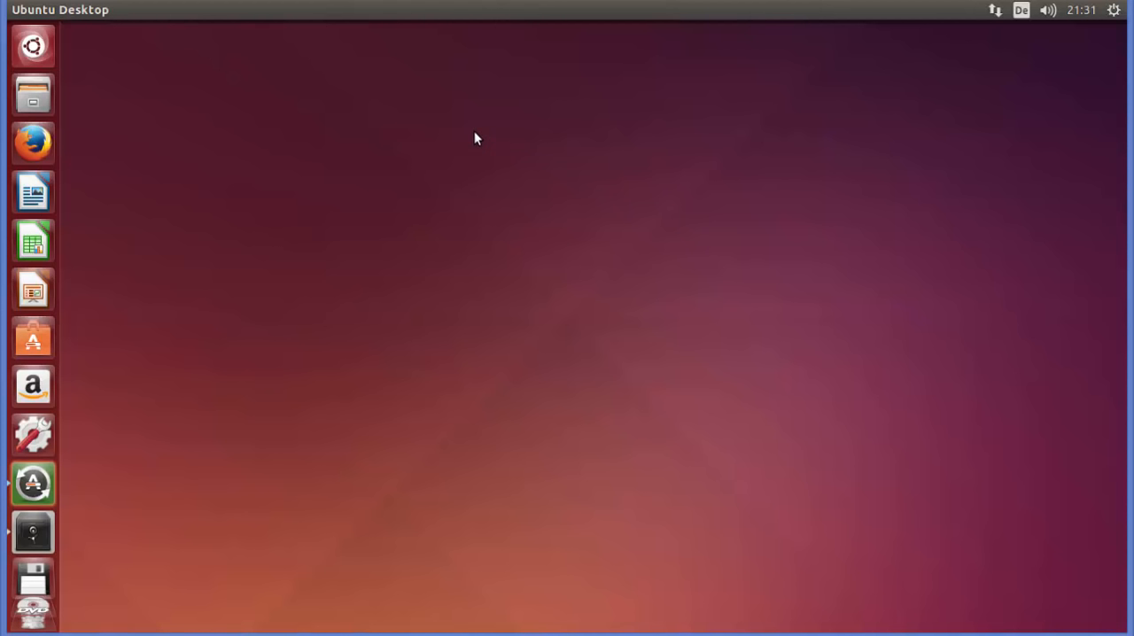
{"action": "mouse_move", "coordinate": [398, 122]}
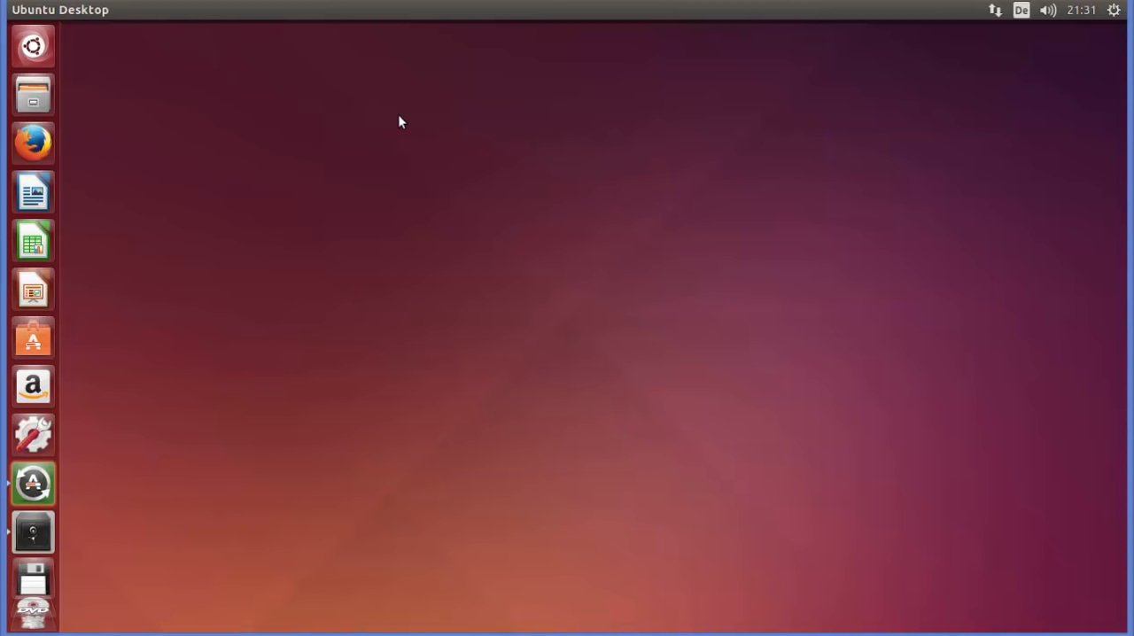
{"action": "mouse_move", "coordinate": [444, 140]}
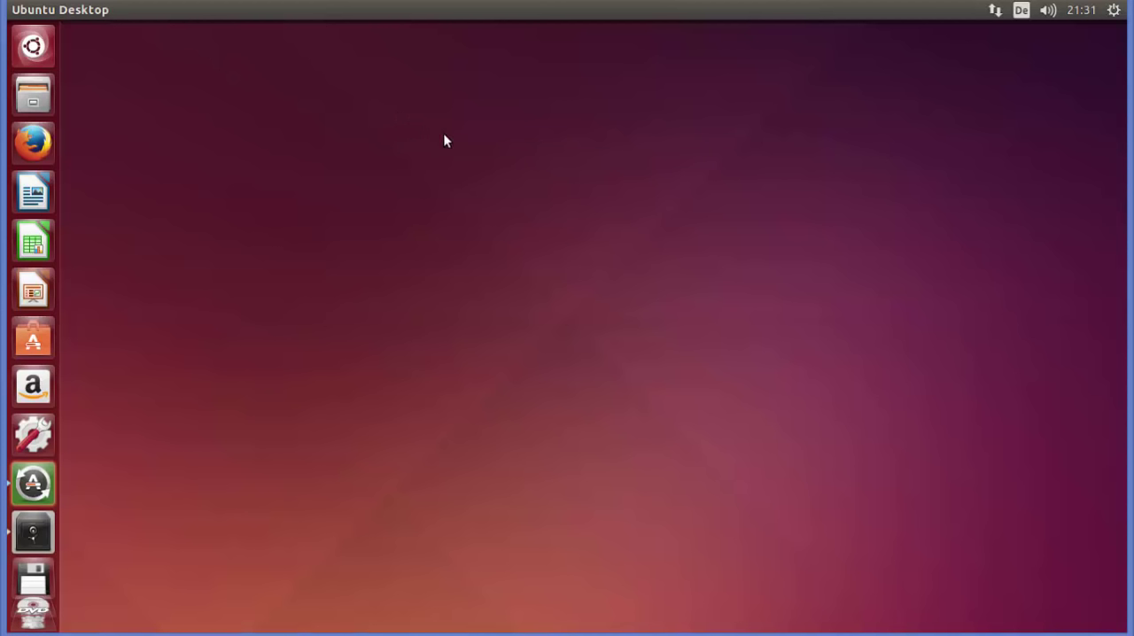
{"action": "mouse_move", "coordinate": [428, 129]}
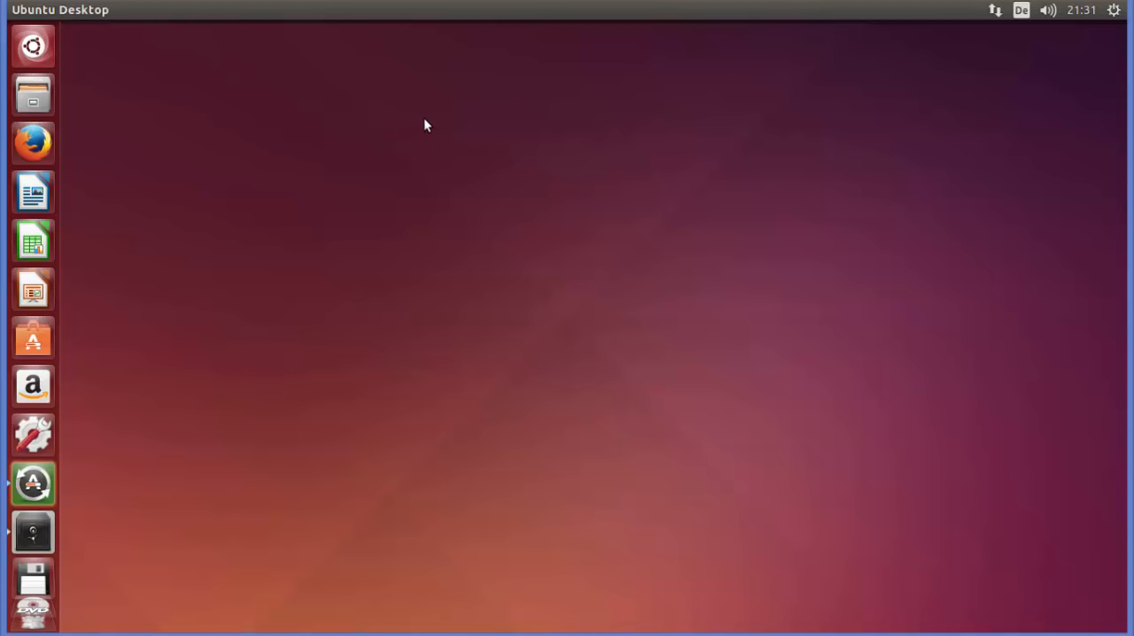
{"action": "mouse_move", "coordinate": [417, 113]}
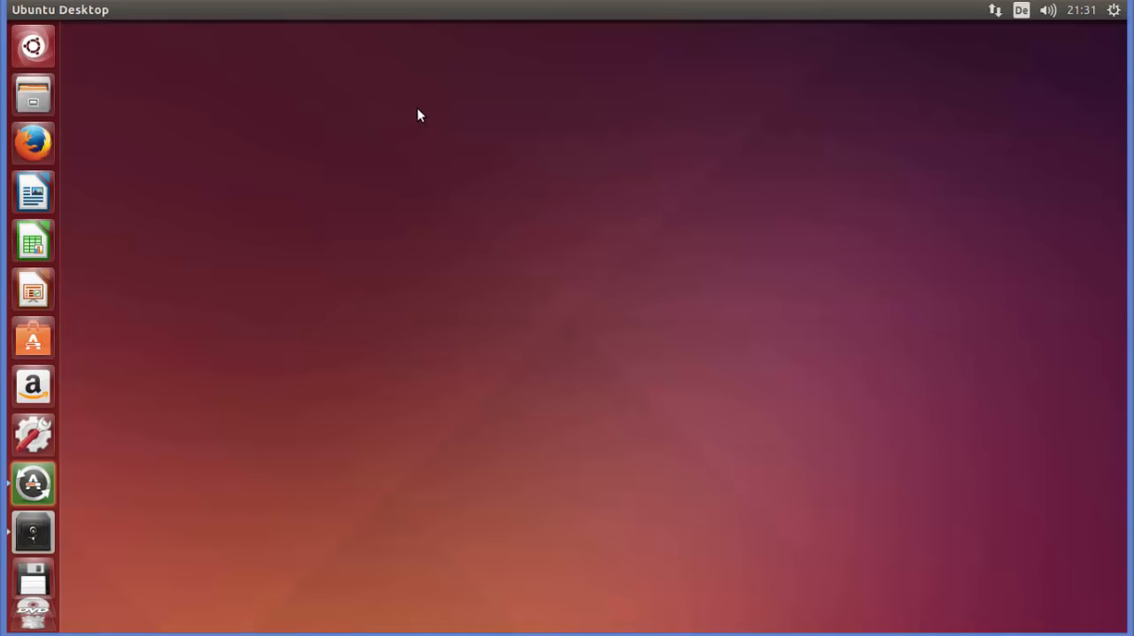
{"action": "mouse_move", "coordinate": [366, 80]}
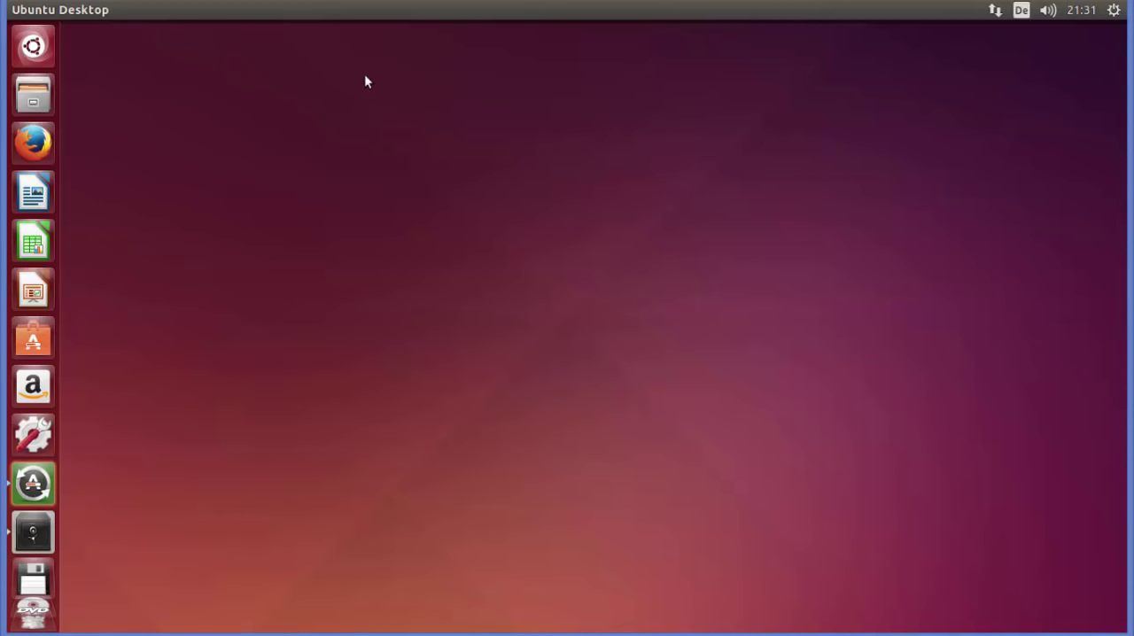
{"action": "mouse_move", "coordinate": [301, 173]}
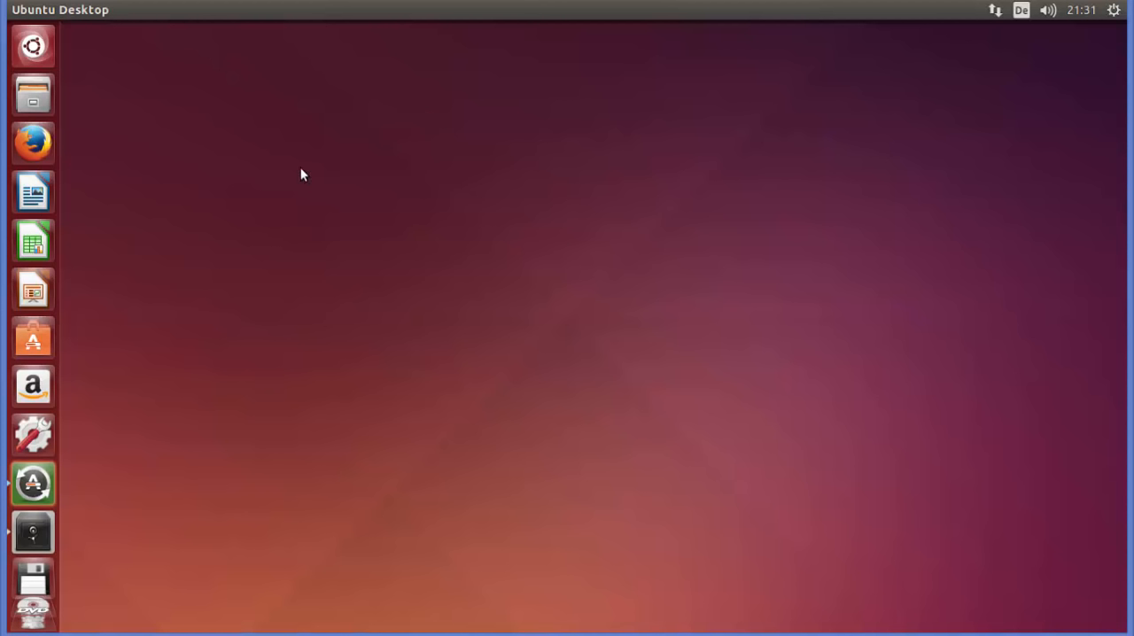
{"action": "mouse_move", "coordinate": [174, 75]}
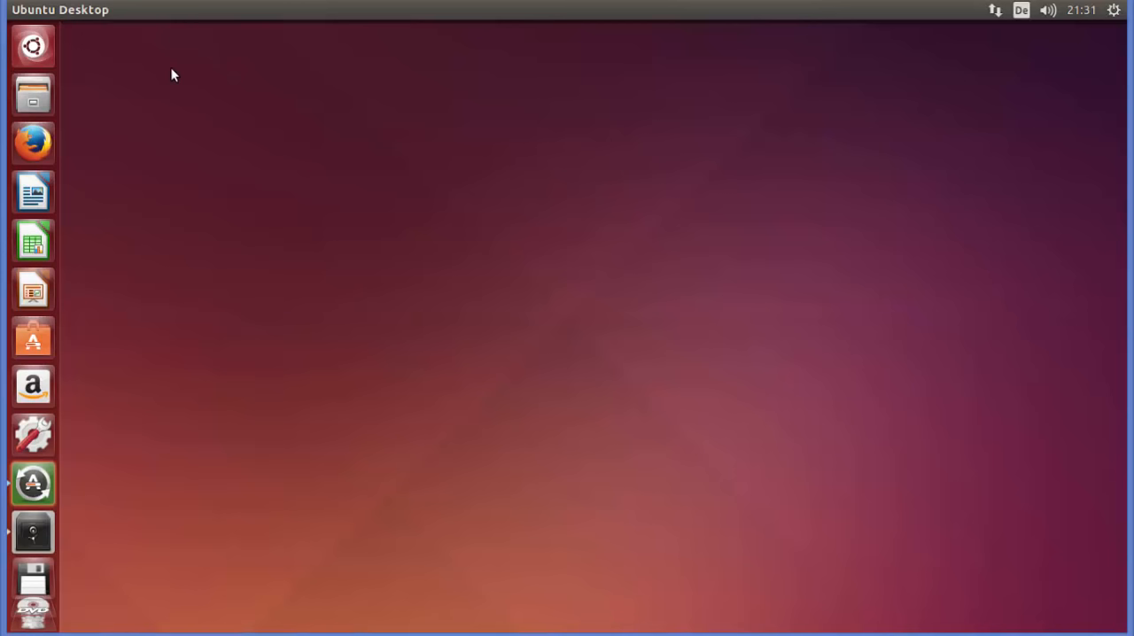
{"action": "mouse_move", "coordinate": [168, 72]}
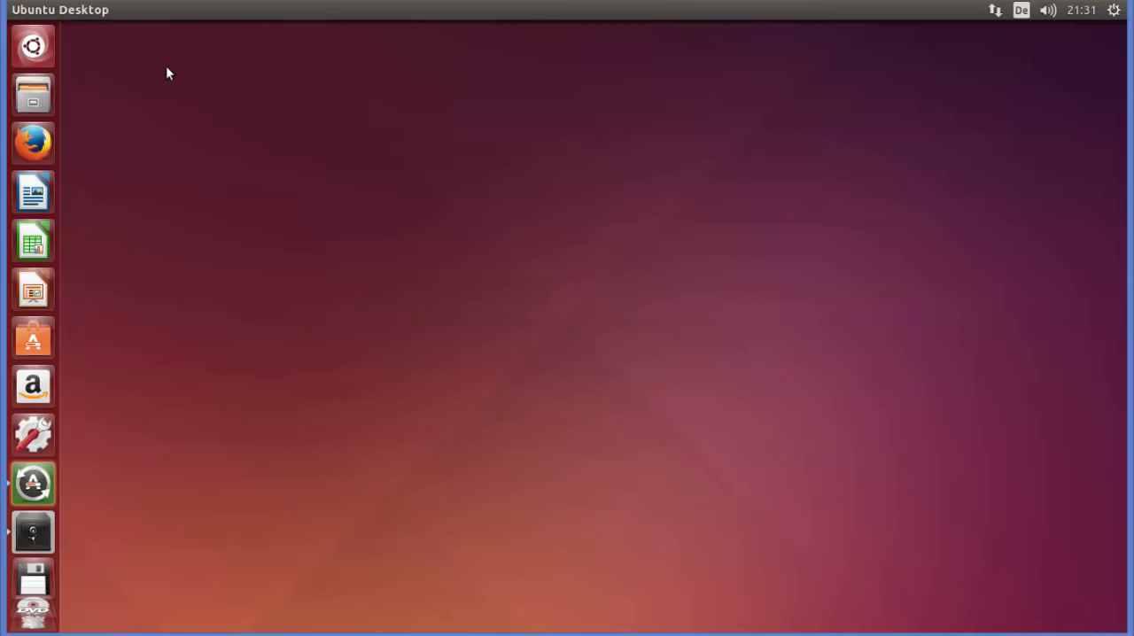
{"action": "mouse_move", "coordinate": [36, 55]}
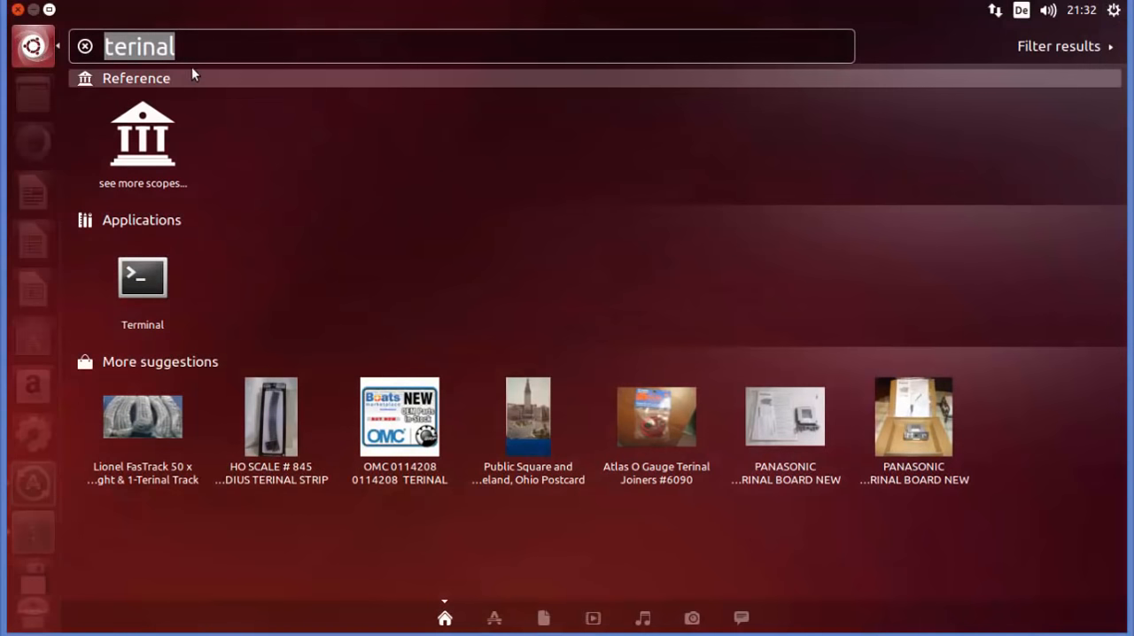
Step: Clear the misspelled search and search the launcher for 'termin'
{"action": "left_click", "coordinate": [85, 47]}
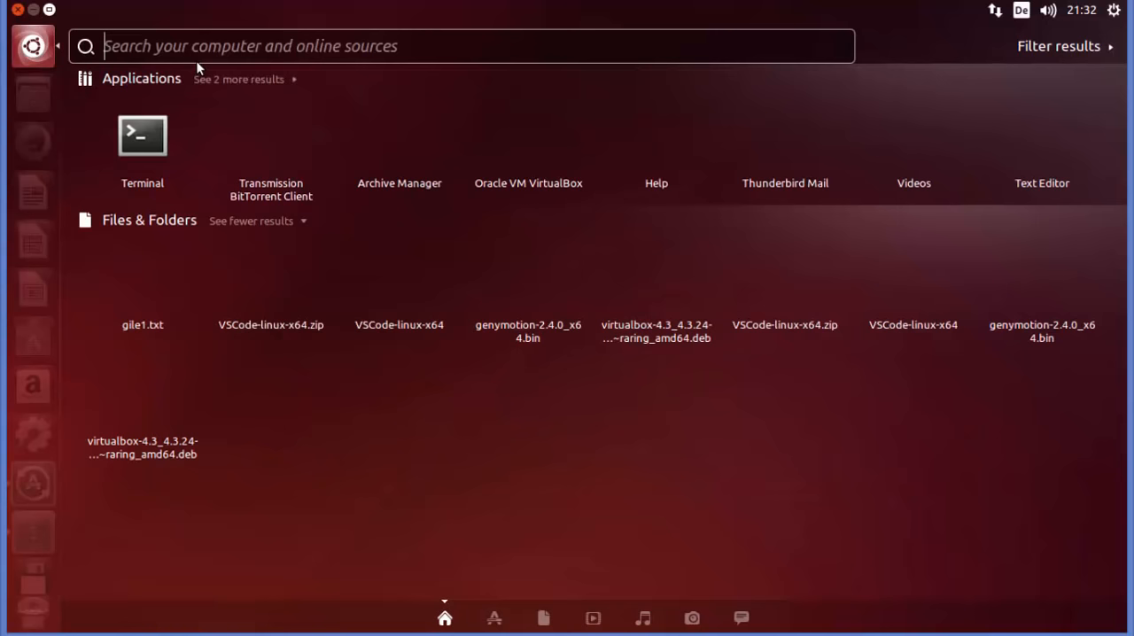
{"action": "type", "text": "ter"}
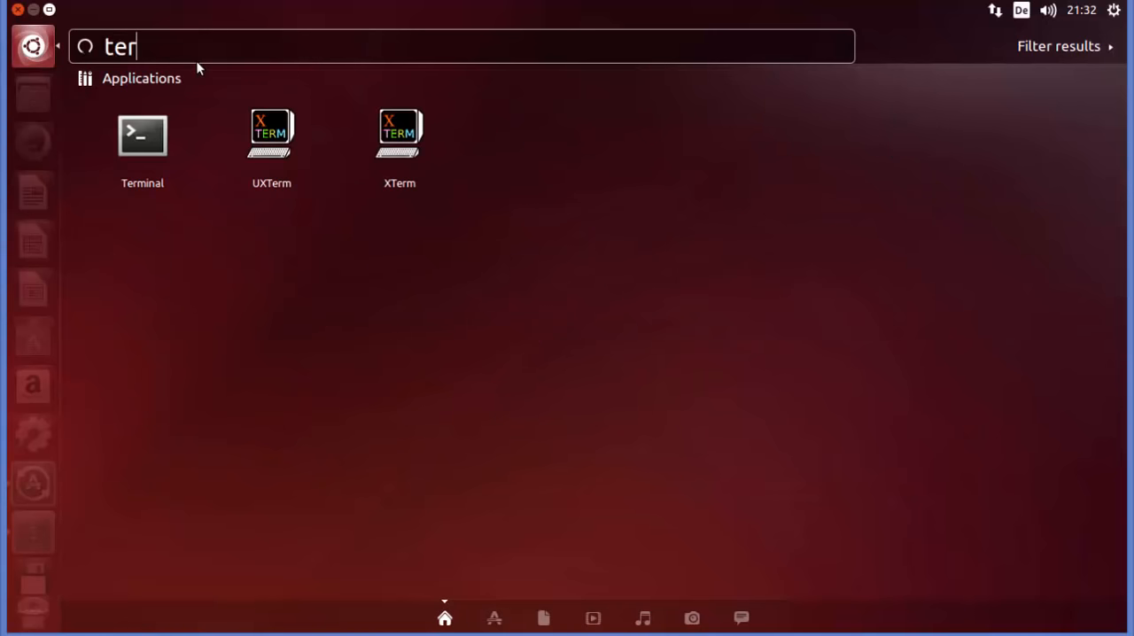
{"action": "type", "text": "min"}
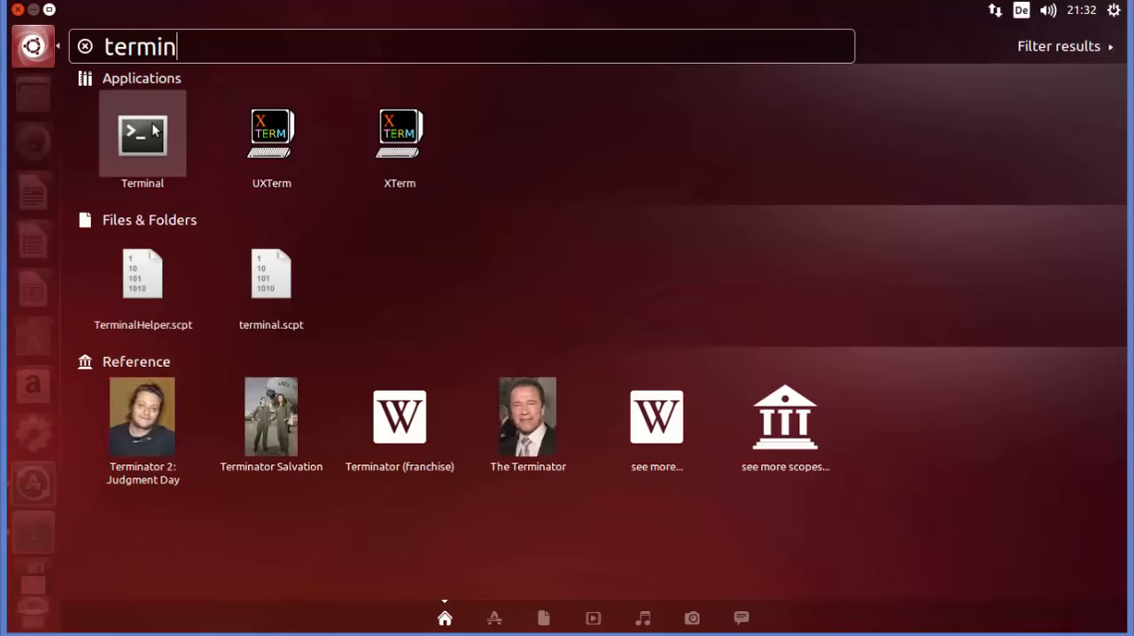
{"action": "mouse_move", "coordinate": [161, 137]}
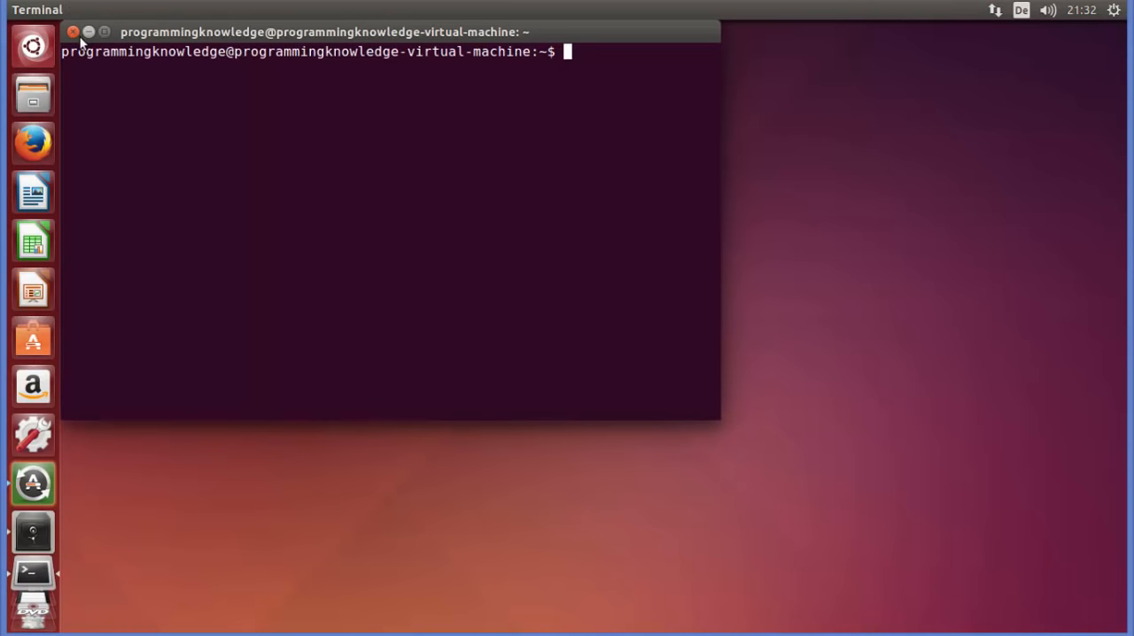
Step: Close the old terminal, launch a fresh Terminal window, and enlarge it
{"action": "left_click", "coordinate": [73, 32]}
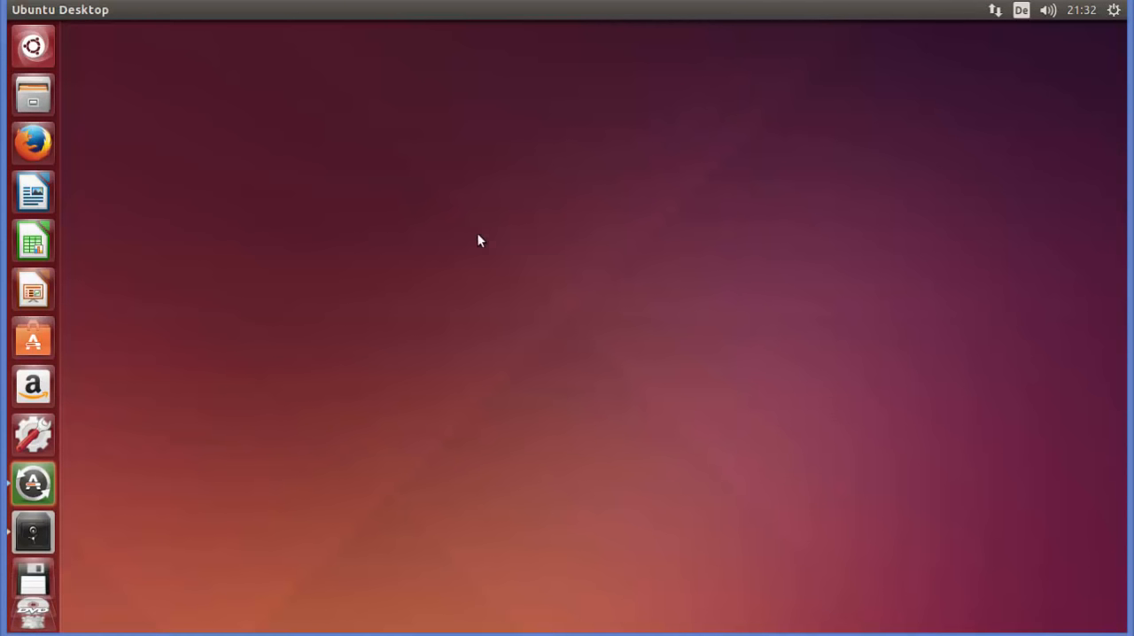
{"action": "mouse_move", "coordinate": [463, 235]}
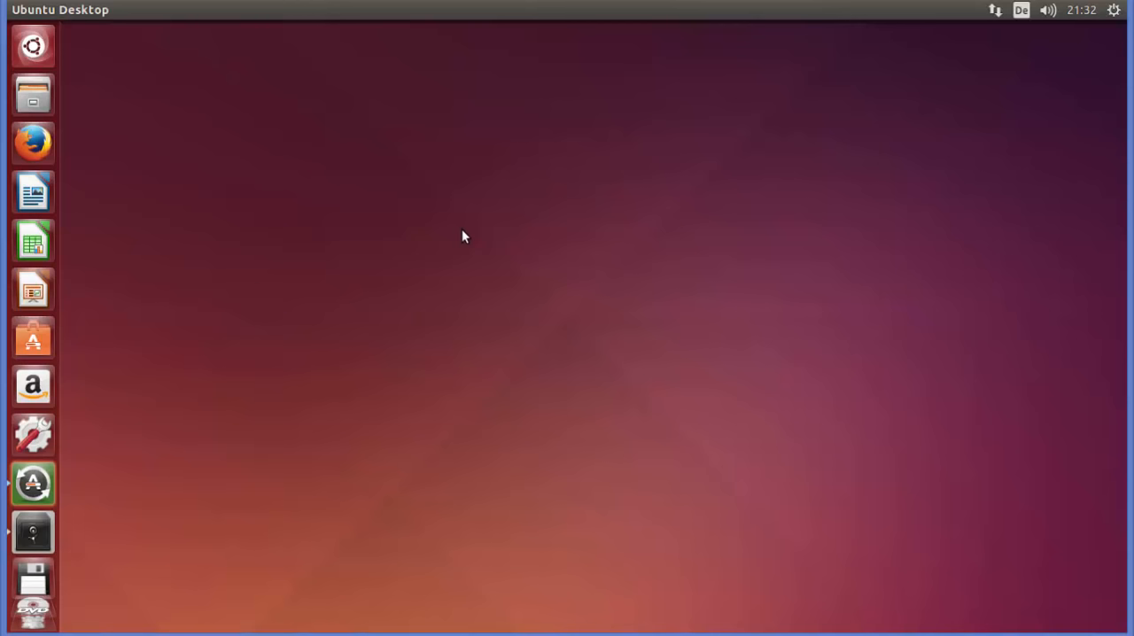
{"action": "left_click", "coordinate": [32, 582]}
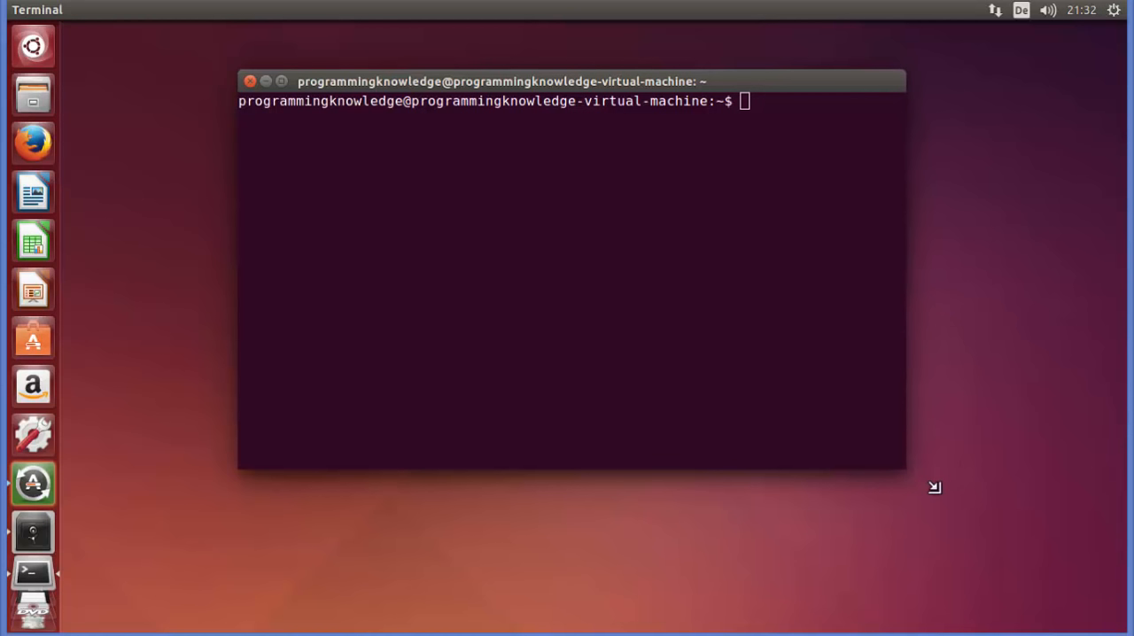
{"action": "left_click_drag", "start_coordinate": [935, 486], "coordinate": [1028, 553]}
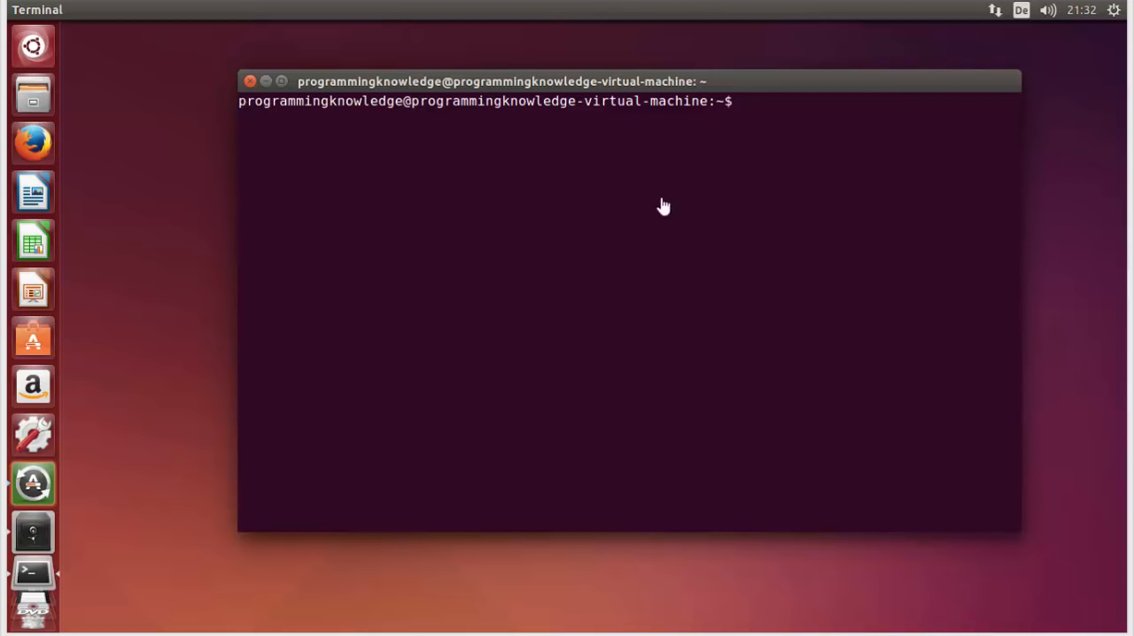
{"action": "mouse_move", "coordinate": [543, 221]}
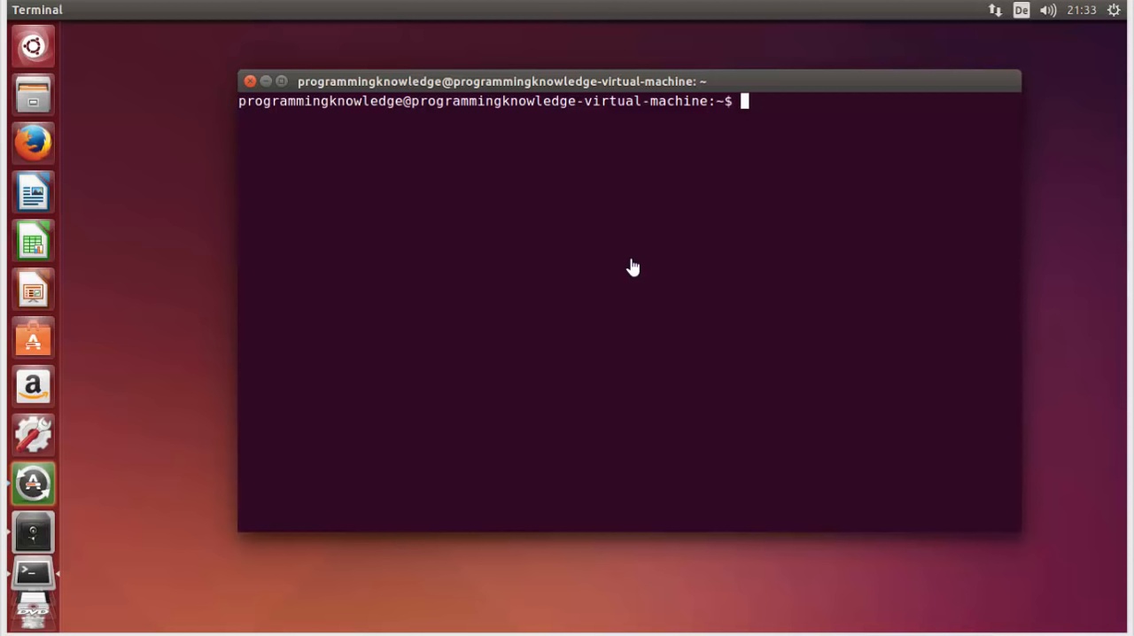
{"action": "mouse_move", "coordinate": [675, 233]}
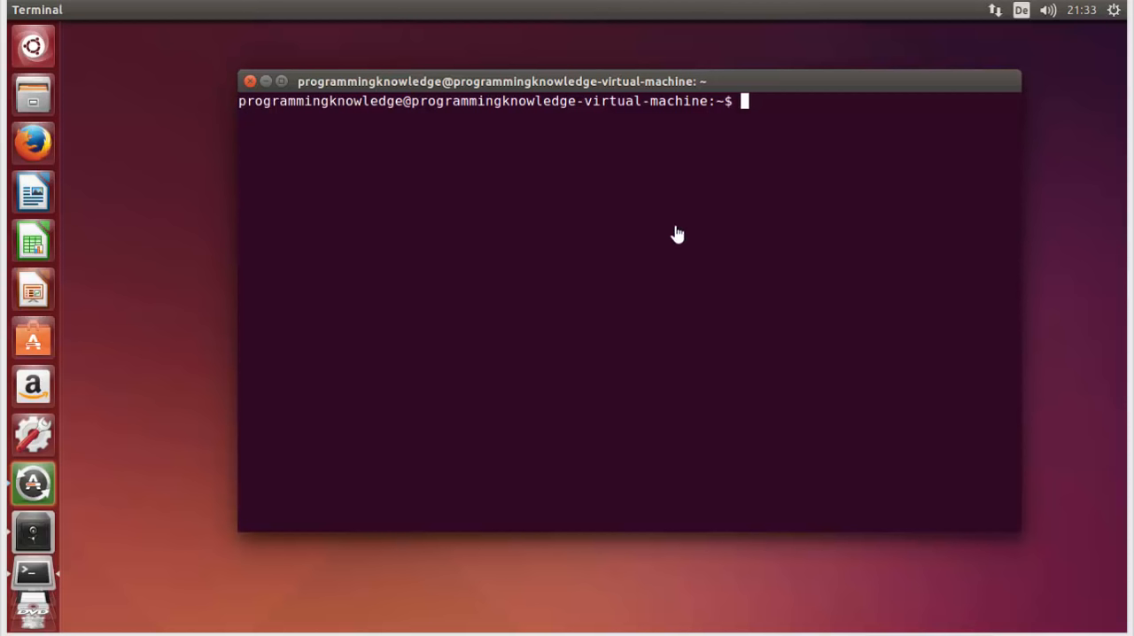
{"action": "mouse_move", "coordinate": [500, 189]}
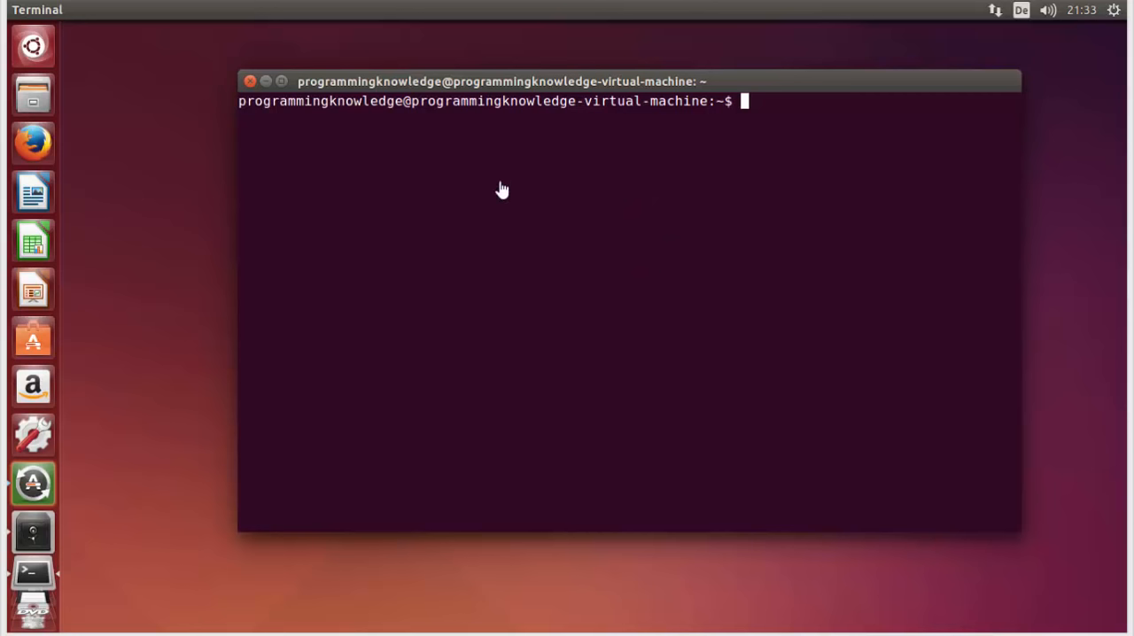
{"action": "mouse_move", "coordinate": [533, 190]}
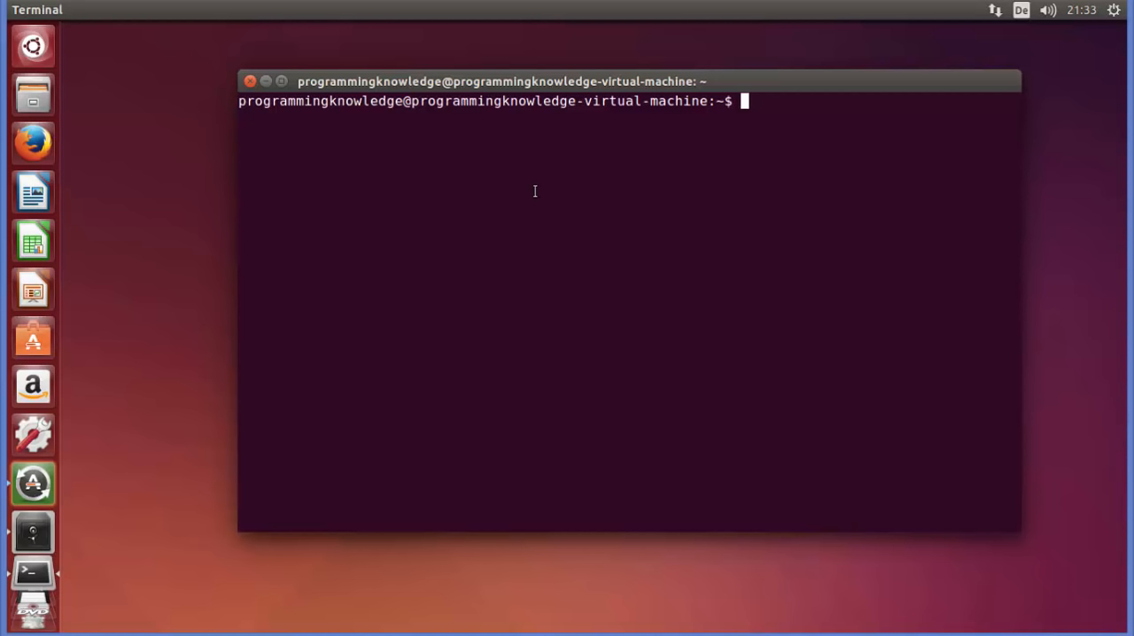
{"action": "mouse_move", "coordinate": [628, 200]}
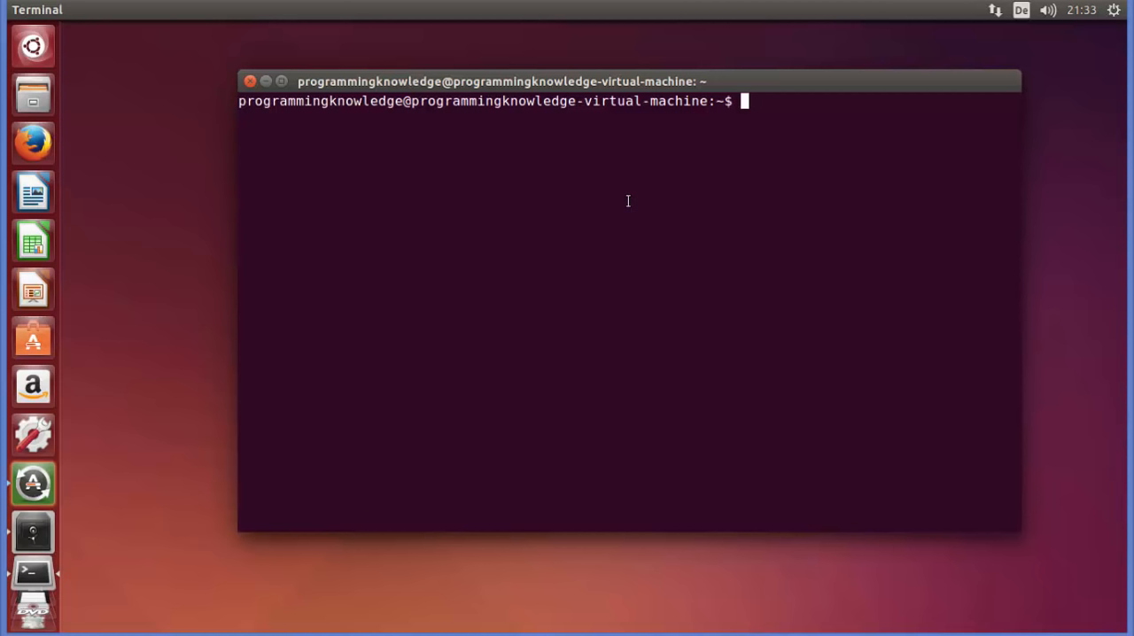
{"action": "mouse_move", "coordinate": [557, 192]}
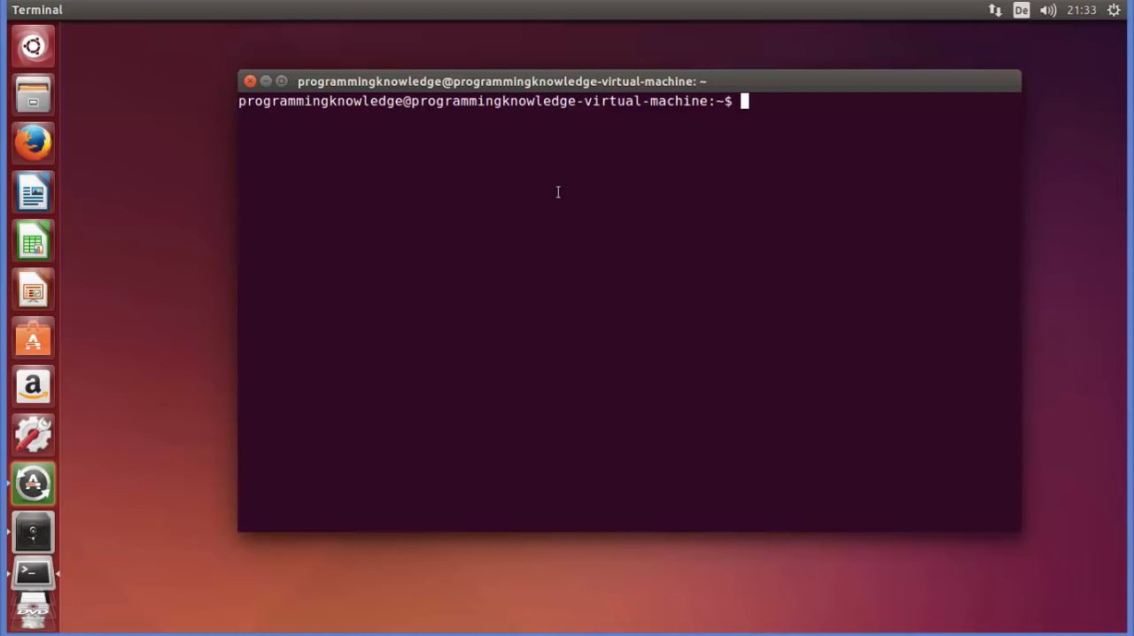
{"action": "mouse_move", "coordinate": [121, 106]}
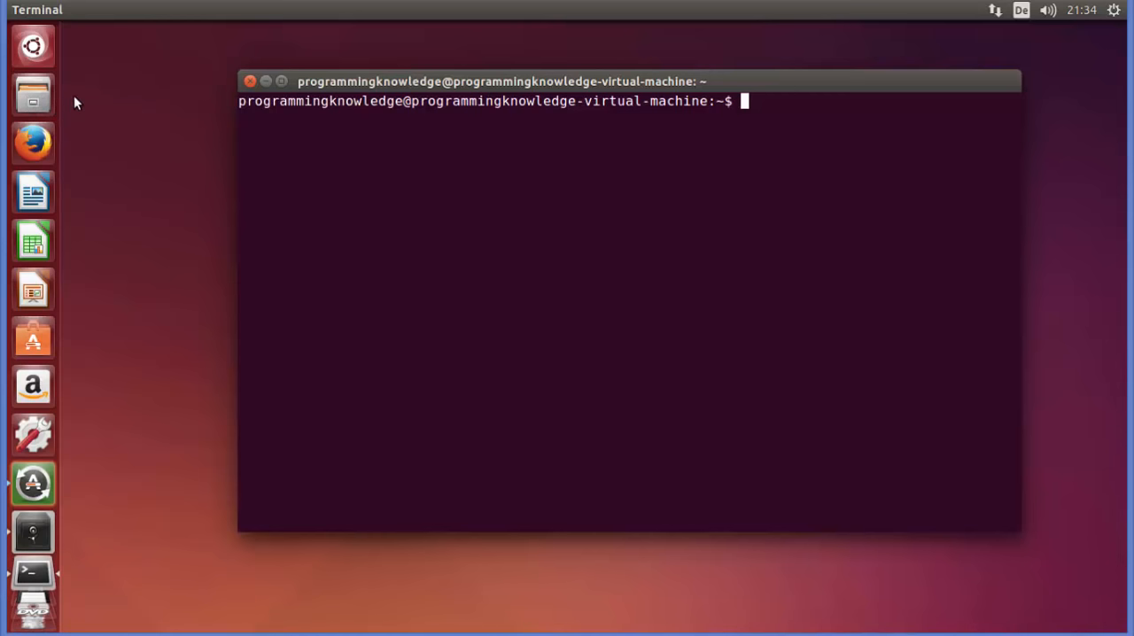
{"action": "mouse_move", "coordinate": [50, 98]}
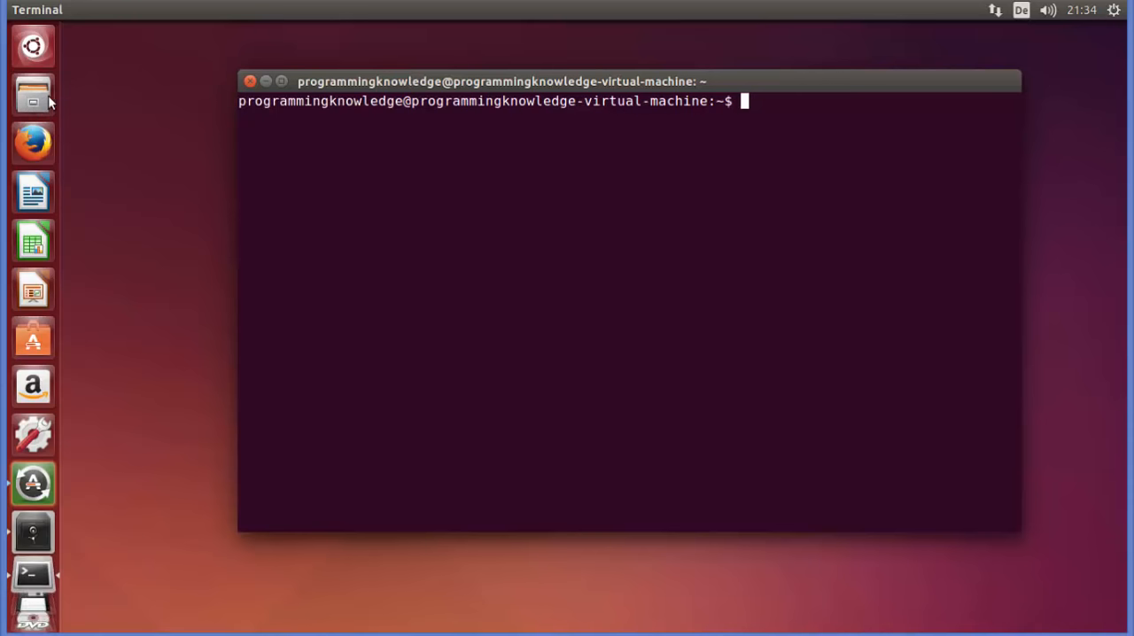
{"action": "mouse_move", "coordinate": [34, 108]}
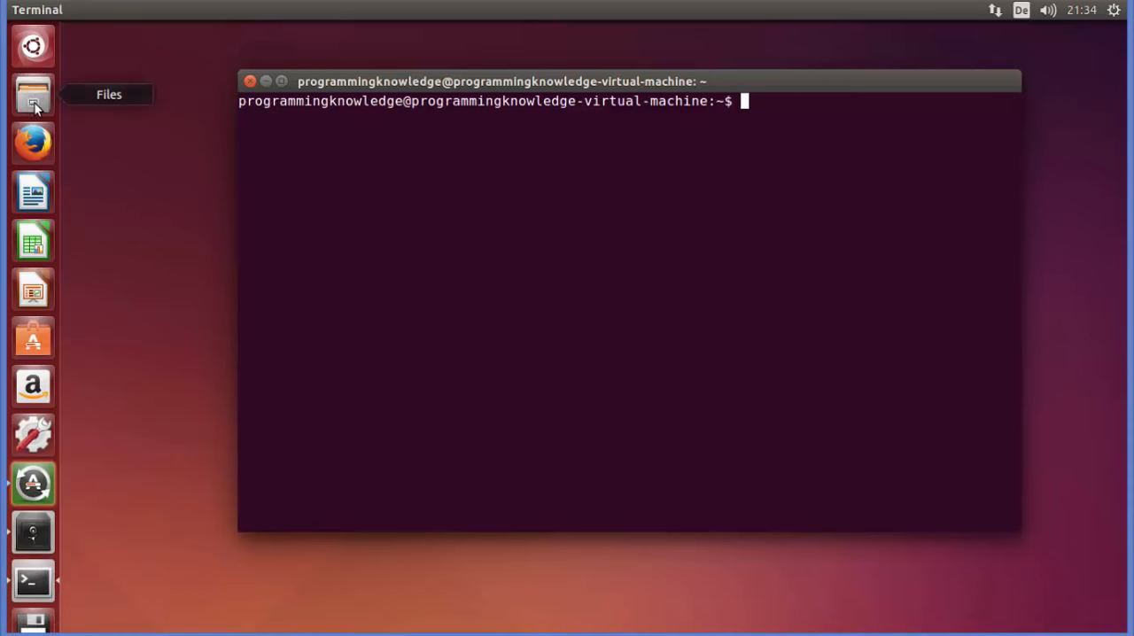
Step: Open Files and select Computer to view the / root folders
{"action": "left_click", "coordinate": [31, 95]}
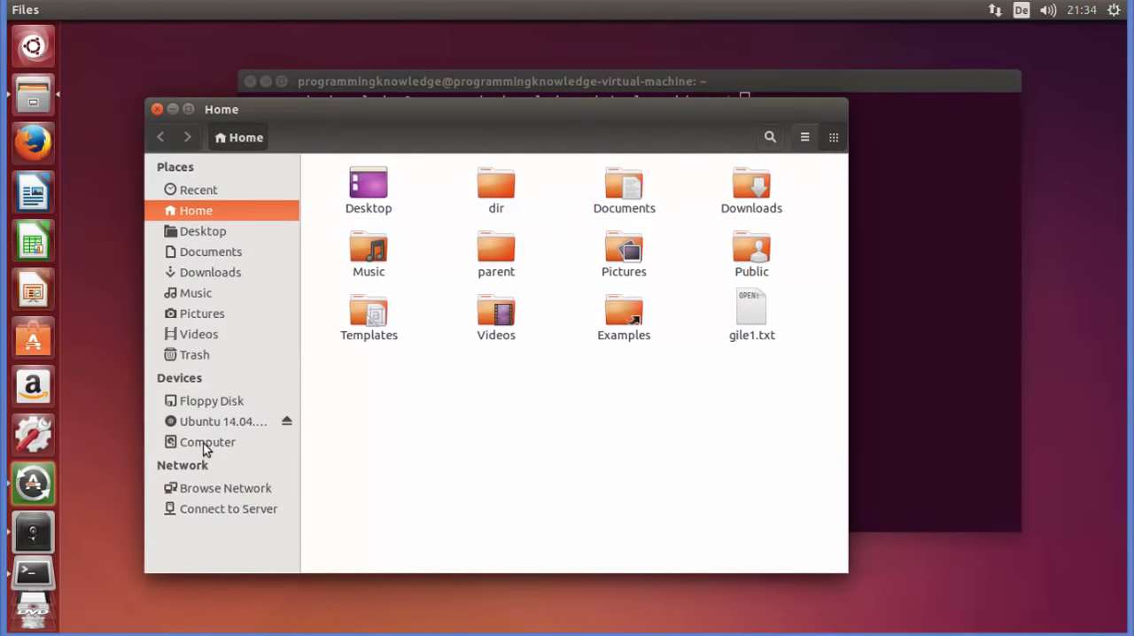
{"action": "left_click", "coordinate": [207, 442]}
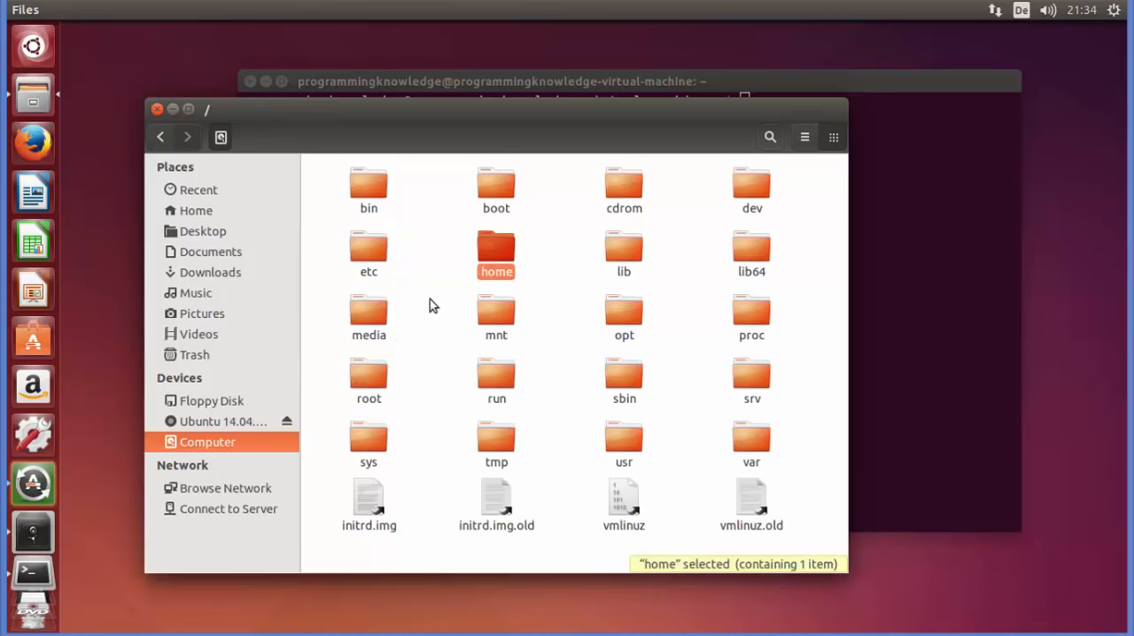
{"action": "mouse_move", "coordinate": [911, 239]}
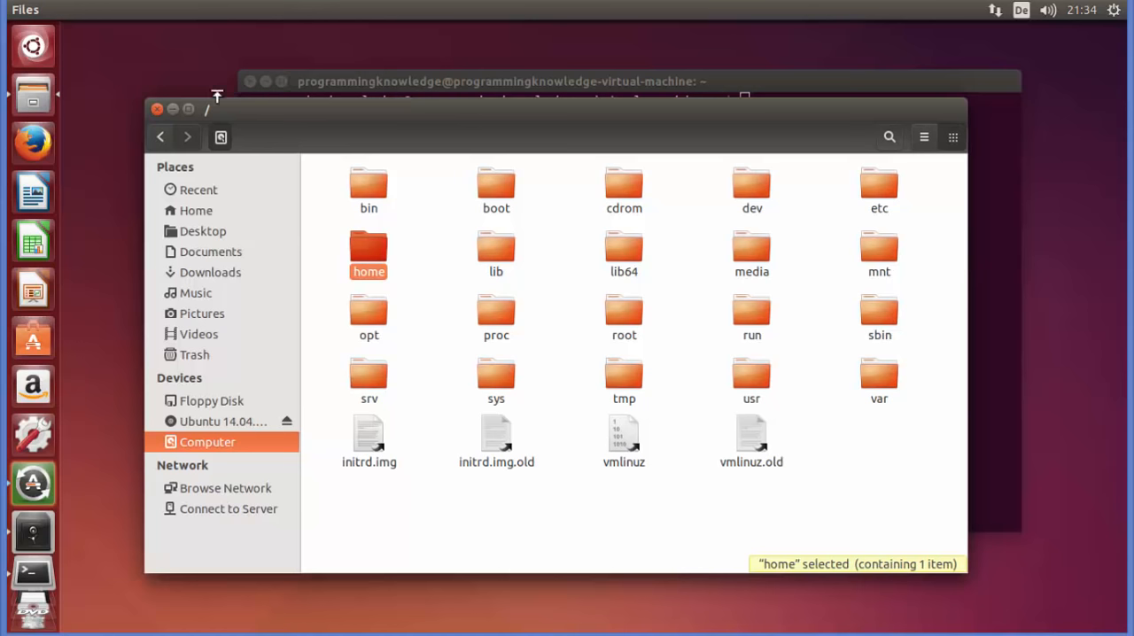
{"action": "mouse_move", "coordinate": [211, 113]}
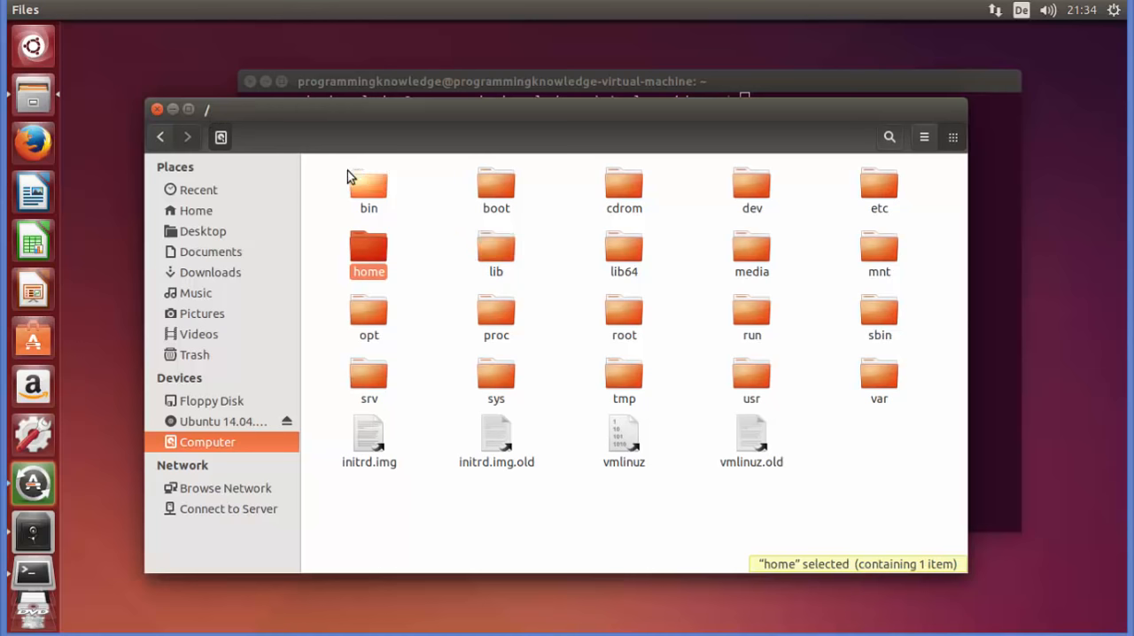
{"action": "mouse_move", "coordinate": [530, 211]}
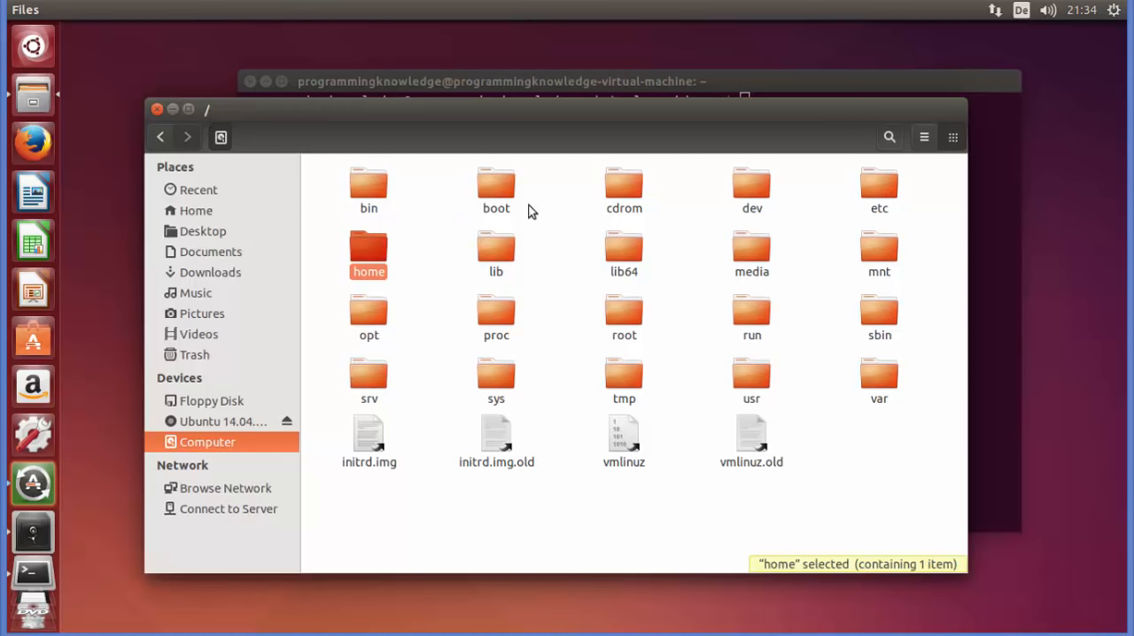
{"action": "mouse_move", "coordinate": [507, 269]}
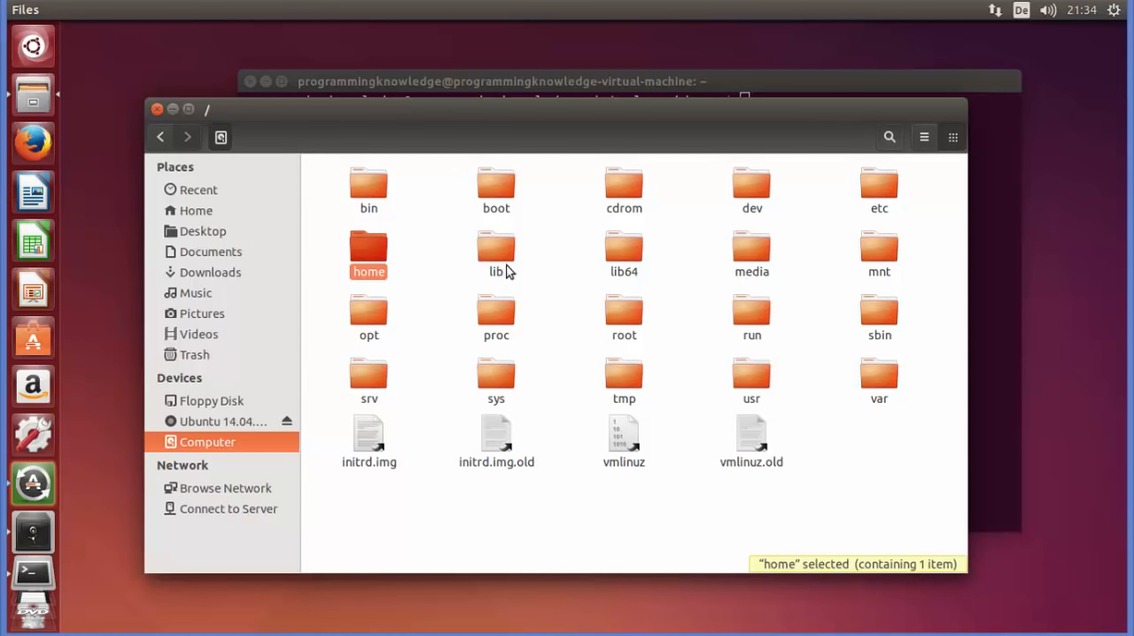
{"action": "mouse_move", "coordinate": [375, 179]}
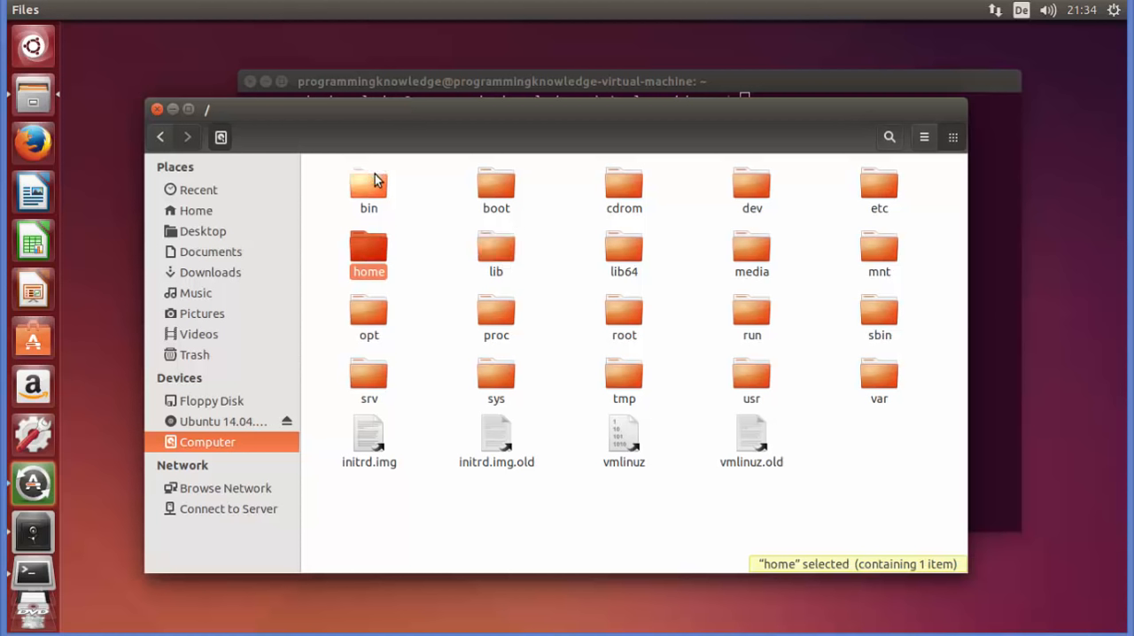
{"action": "mouse_move", "coordinate": [373, 192]}
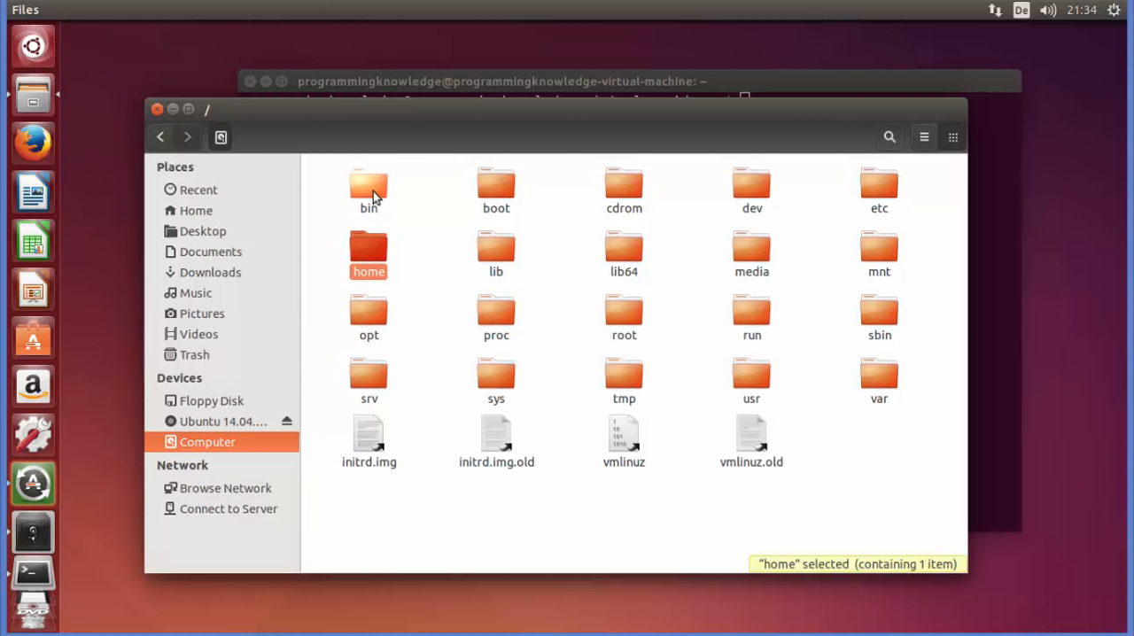
{"action": "mouse_move", "coordinate": [369, 191]}
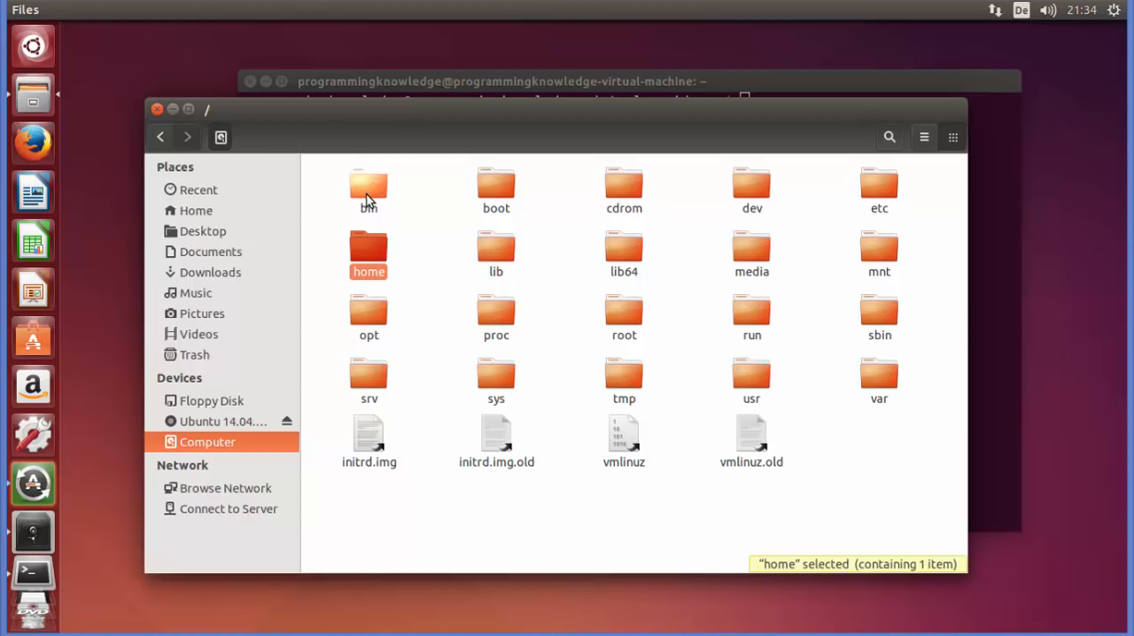
{"action": "mouse_move", "coordinate": [470, 313]}
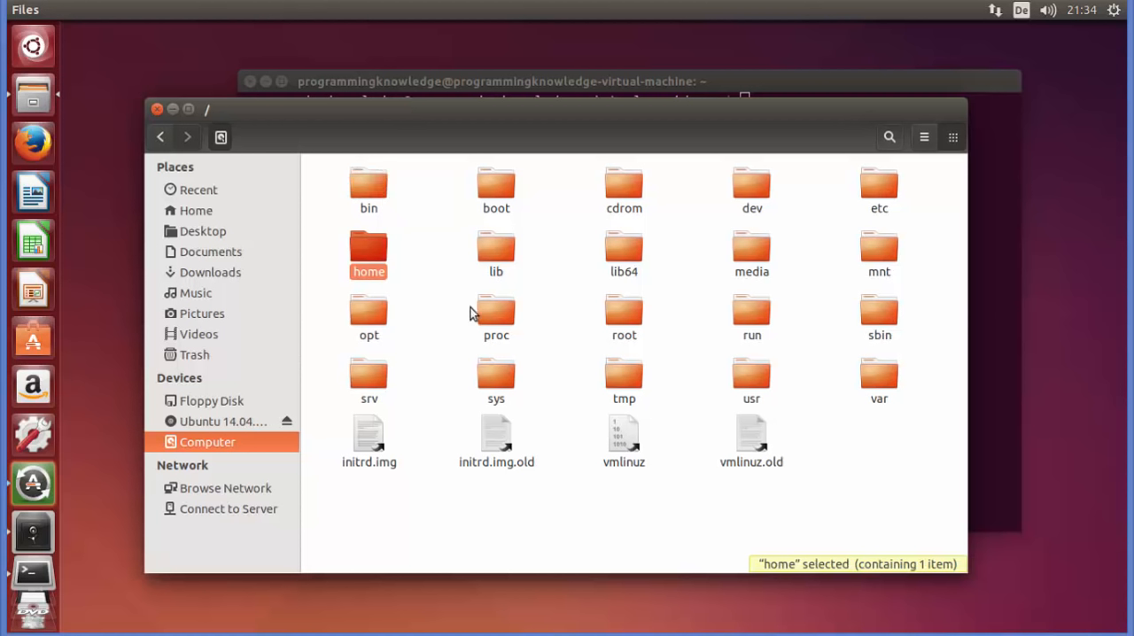
{"action": "mouse_move", "coordinate": [456, 318]}
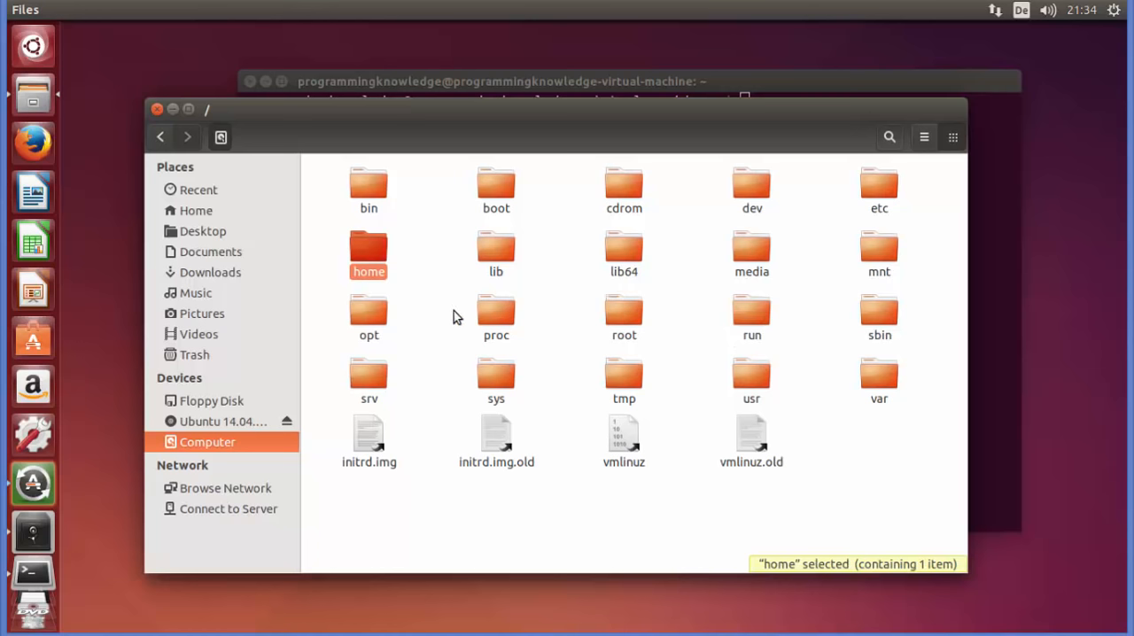
{"action": "mouse_move", "coordinate": [229, 119]}
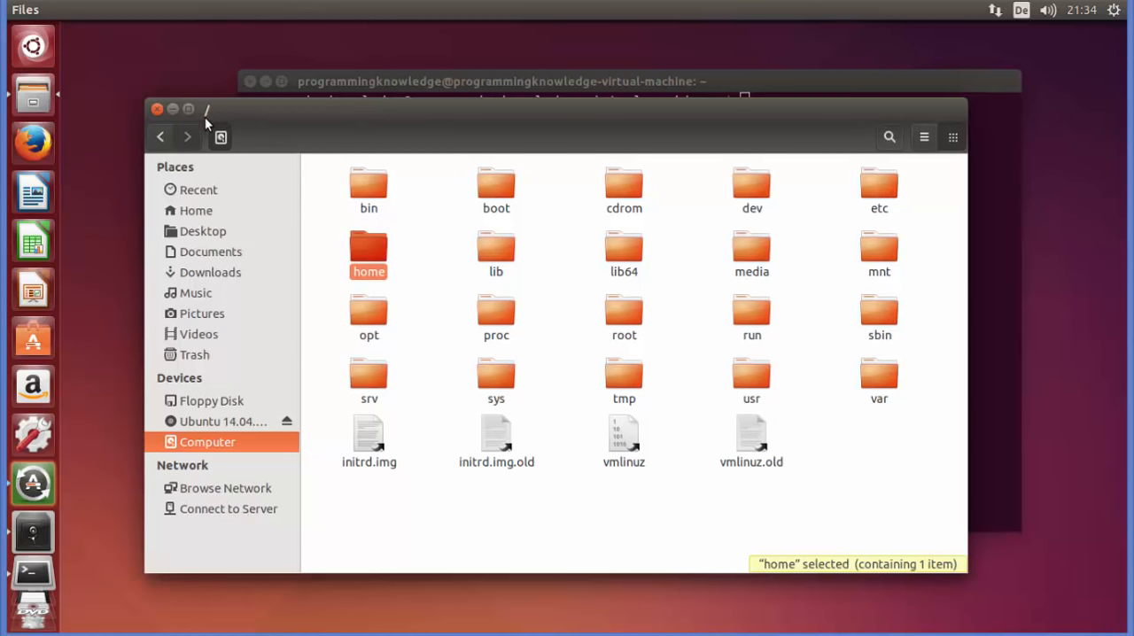
{"action": "mouse_move", "coordinate": [335, 266]}
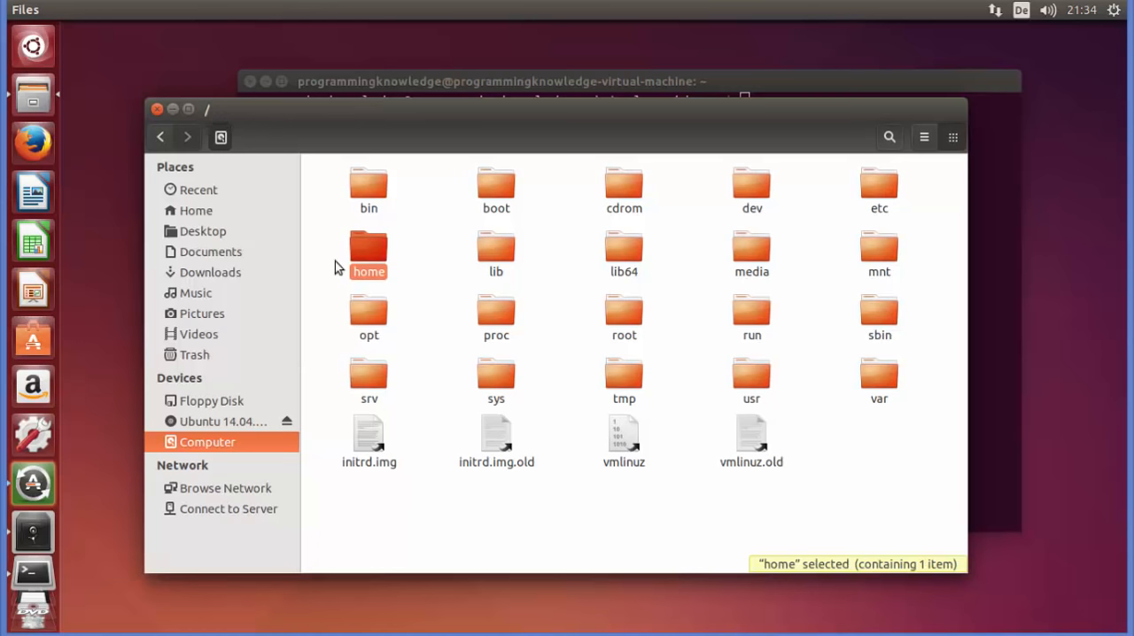
{"action": "mouse_move", "coordinate": [771, 334]}
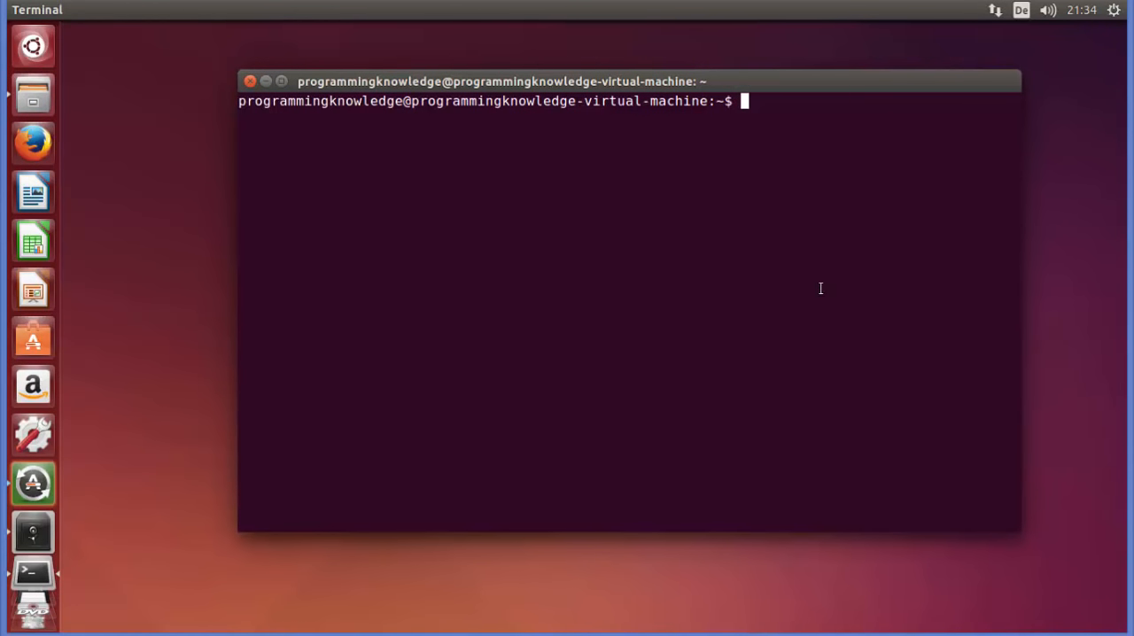
{"action": "mouse_move", "coordinate": [714, 235]}
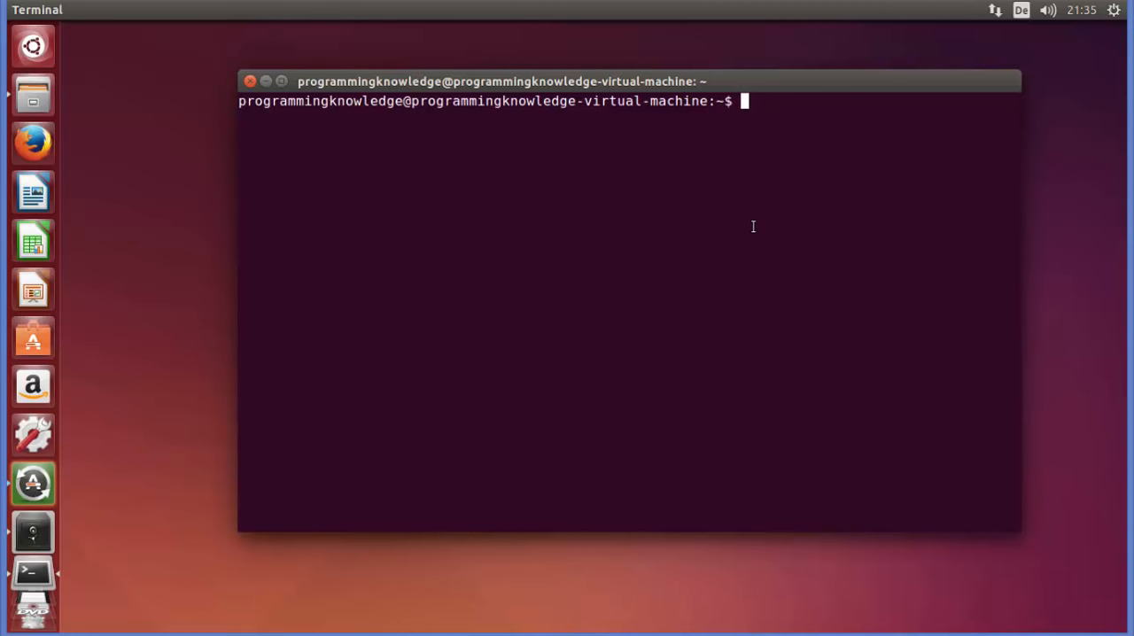
{"action": "mouse_move", "coordinate": [753, 222]}
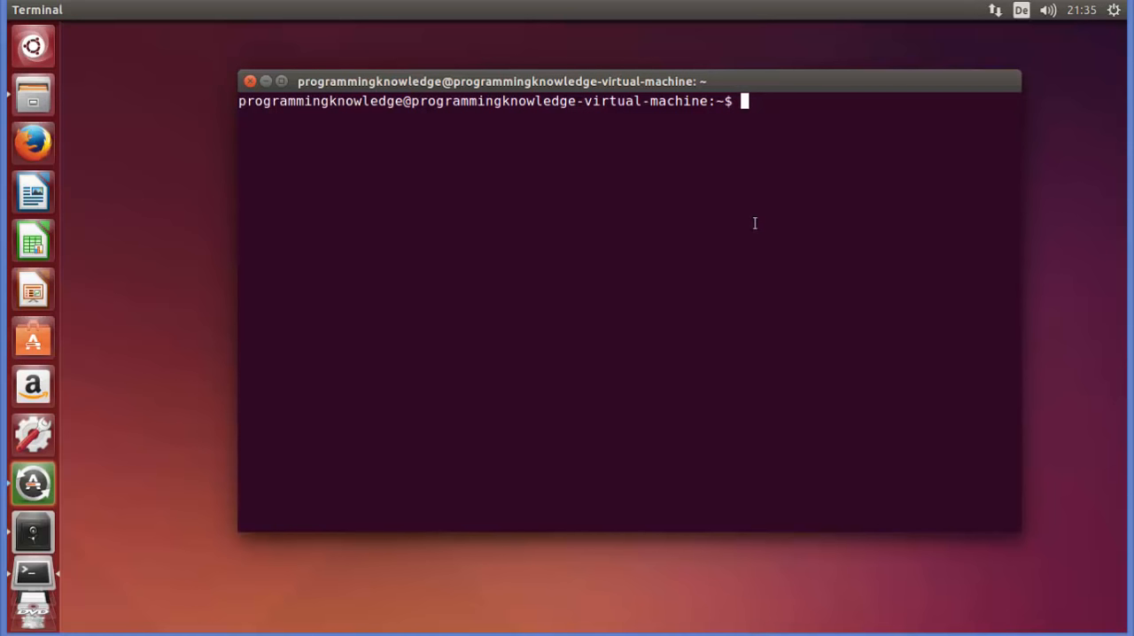
{"action": "mouse_move", "coordinate": [764, 208]}
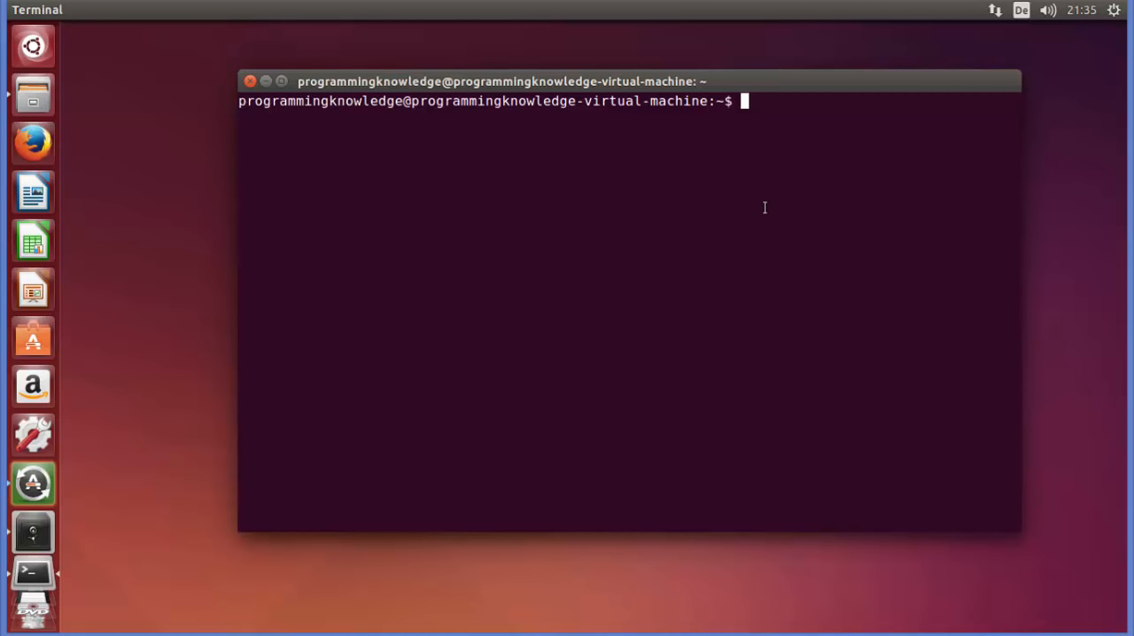
Step: Run pwd and highlight the printed path /home/programmingknowledge
{"action": "type", "text": "pwd"}
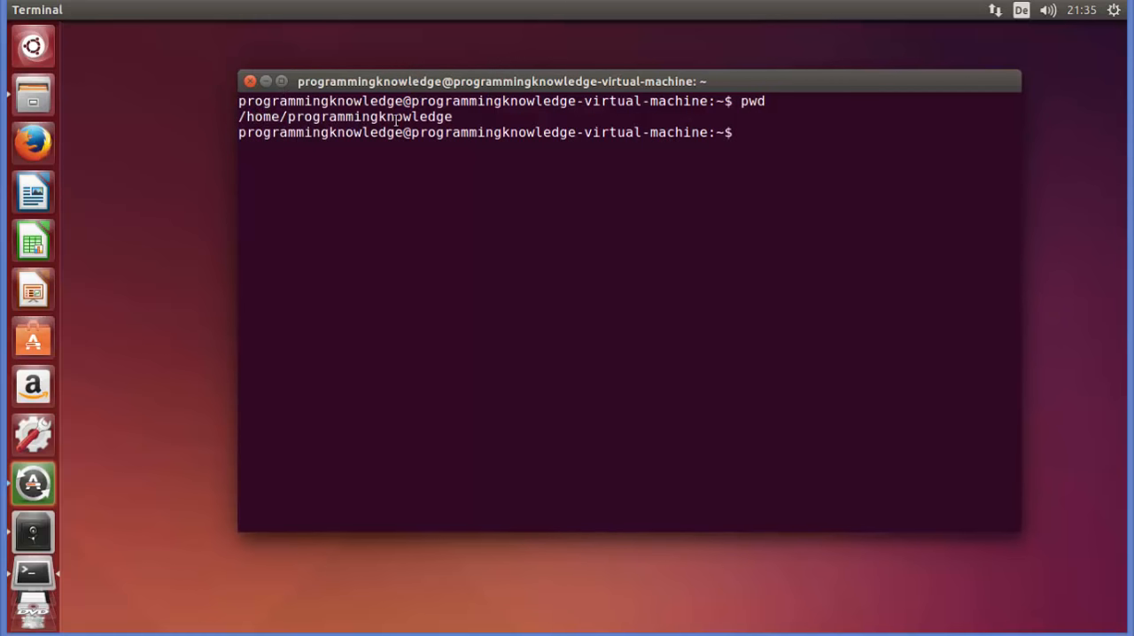
{"action": "double_click", "coordinate": [345, 116]}
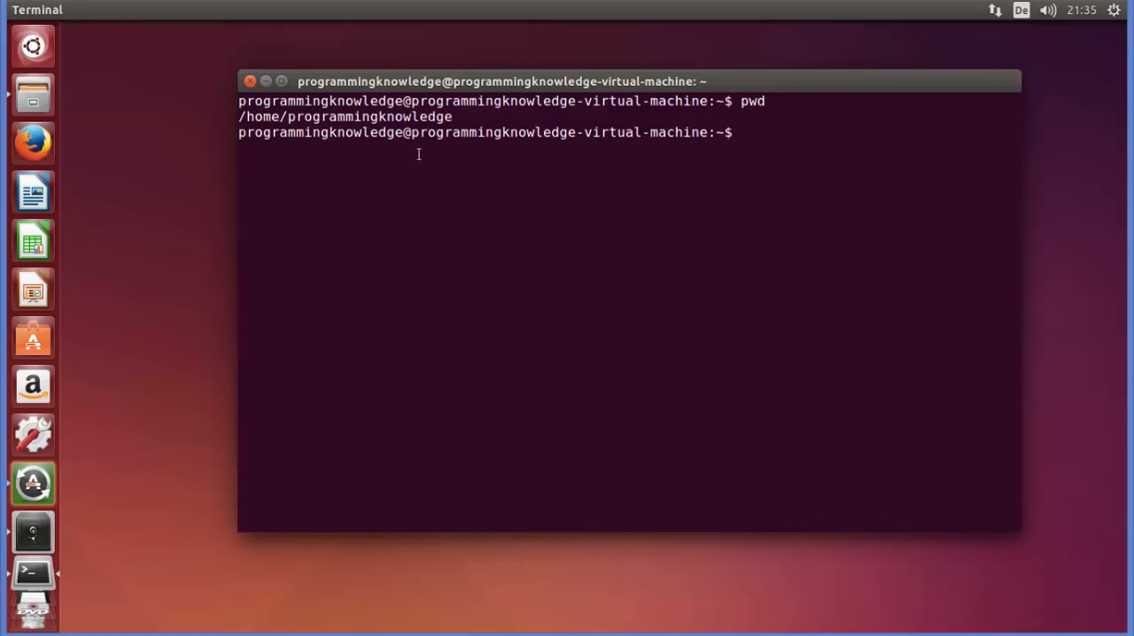
{"action": "mouse_move", "coordinate": [560, 150]}
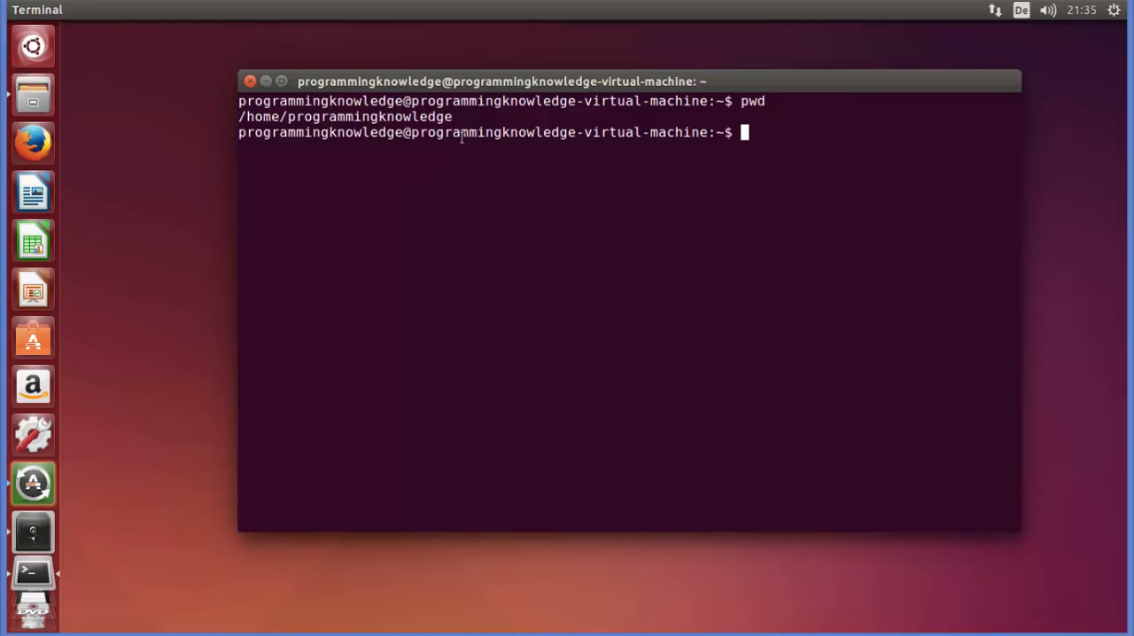
{"action": "mouse_move", "coordinate": [603, 159]}
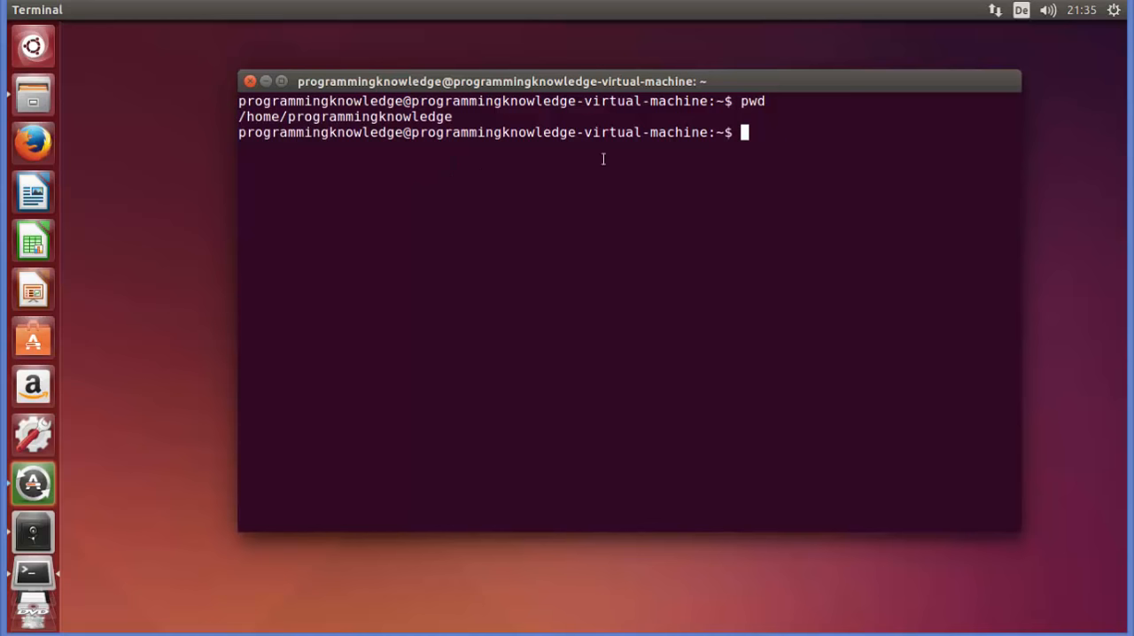
{"action": "left_click_drag", "start_coordinate": [237, 101], "coordinate": [452, 116]}
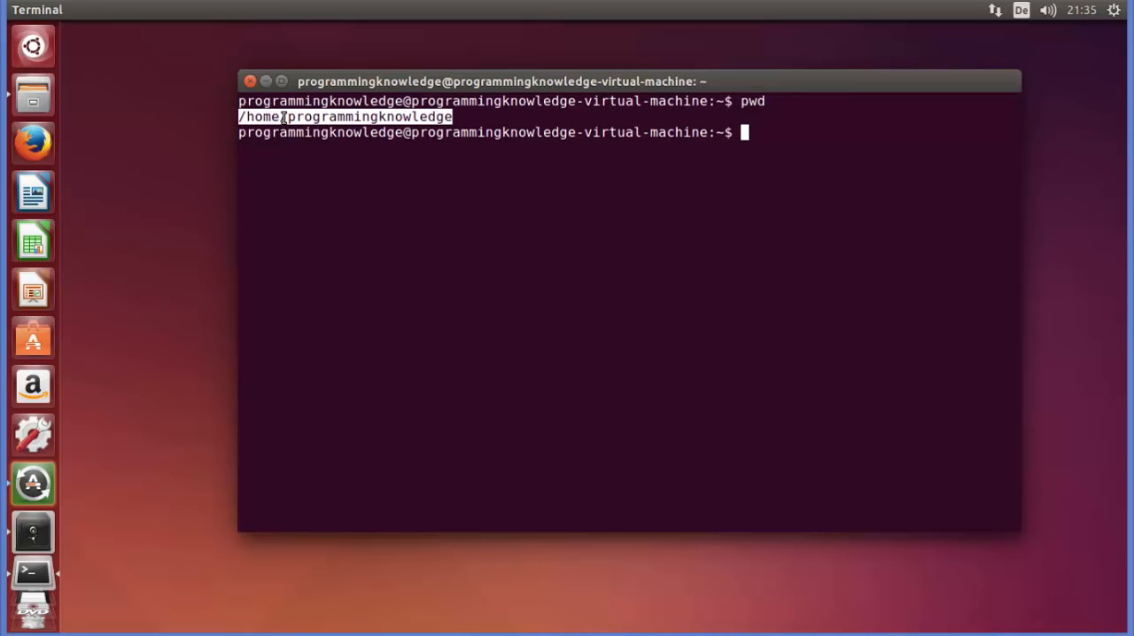
{"action": "mouse_move", "coordinate": [398, 139]}
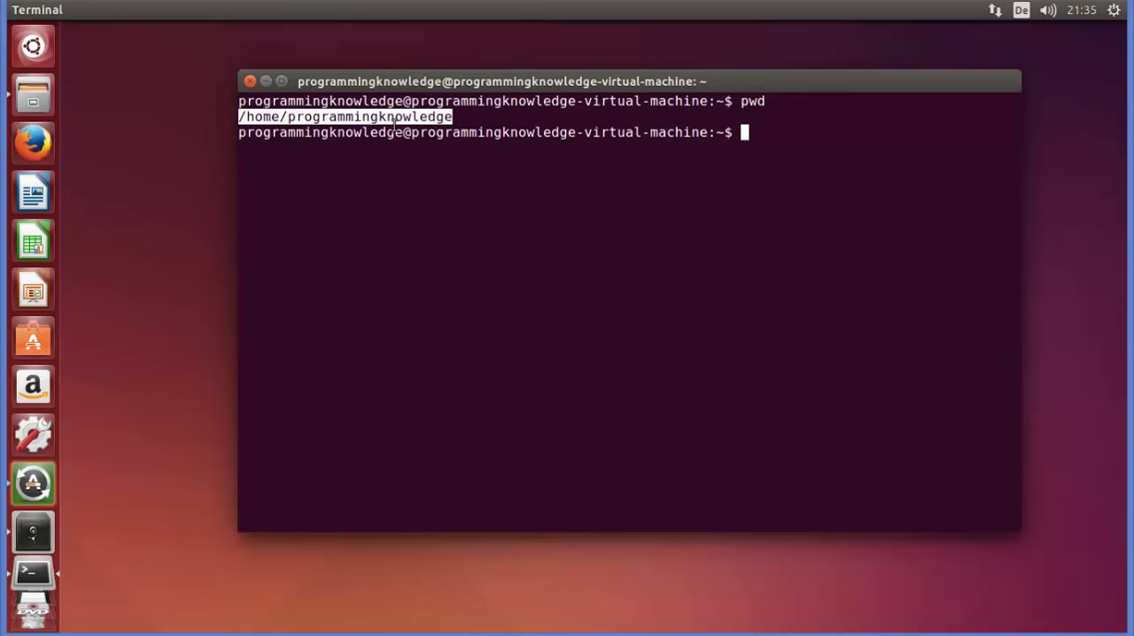
{"action": "mouse_move", "coordinate": [743, 193]}
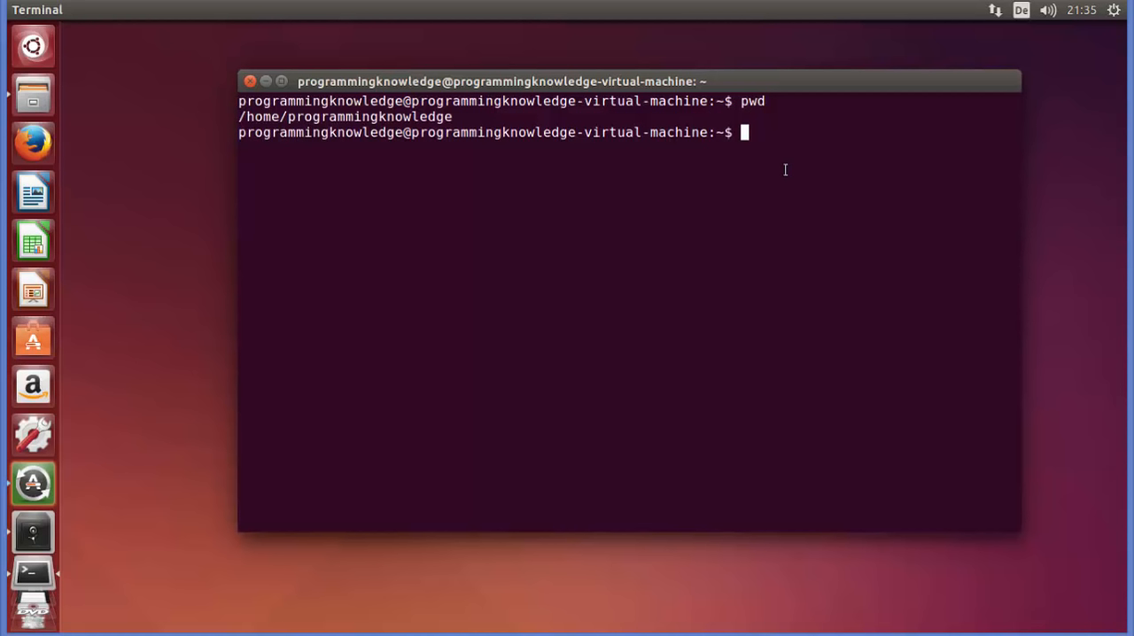
Step: Run cd / and pwd to show /, then type ls at the prompt
{"action": "type", "text": "cd"}
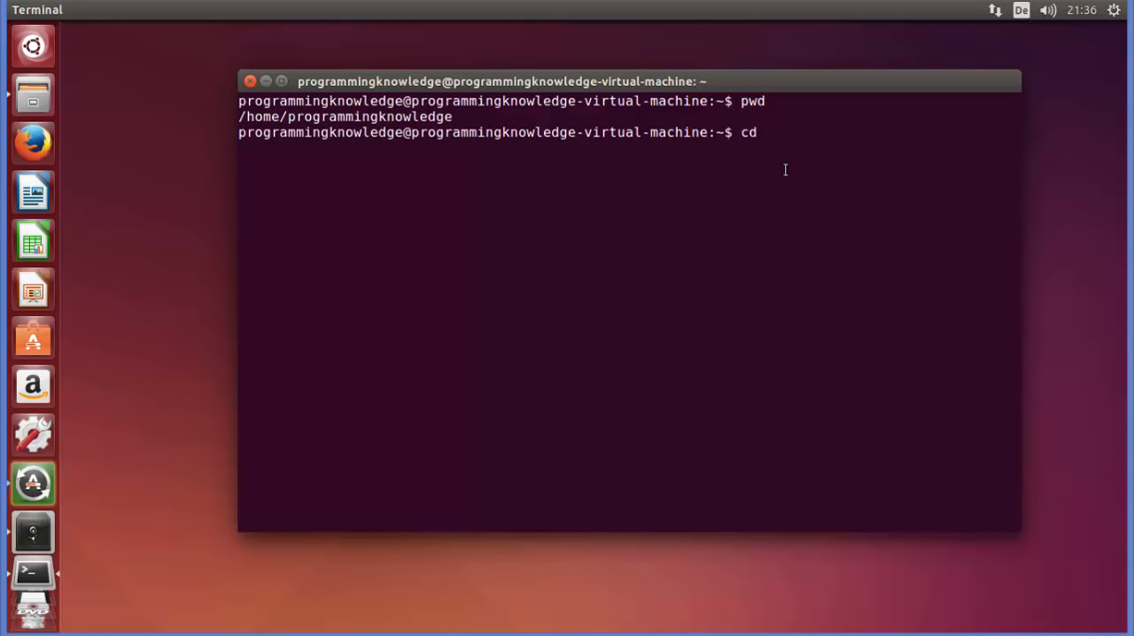
{"action": "type", "text": "/"}
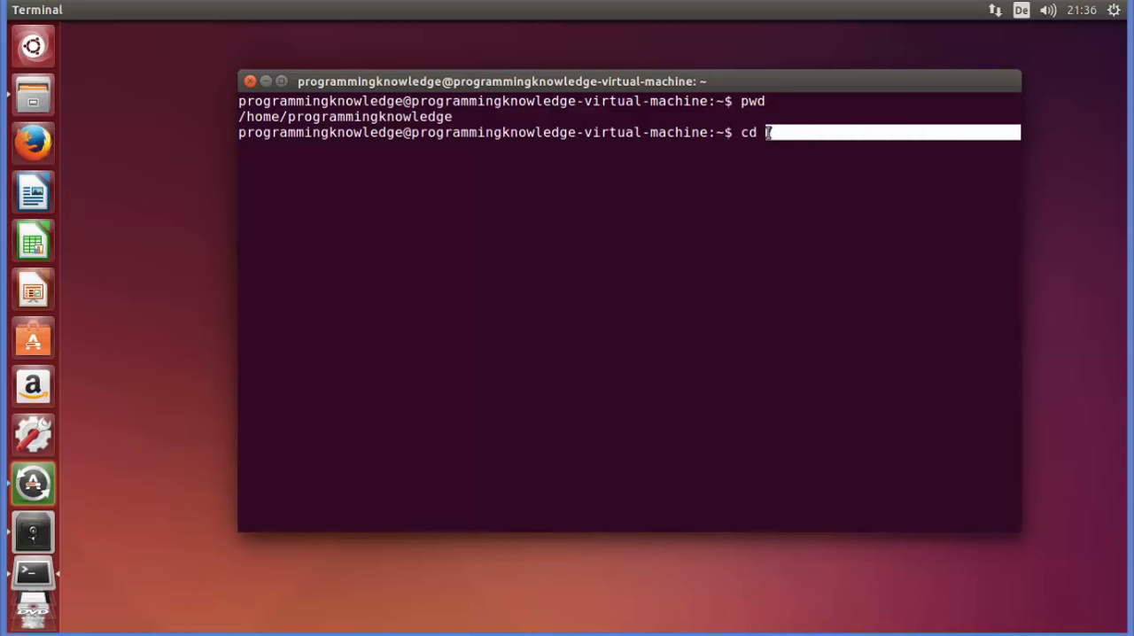
{"action": "type", "text": "/"}
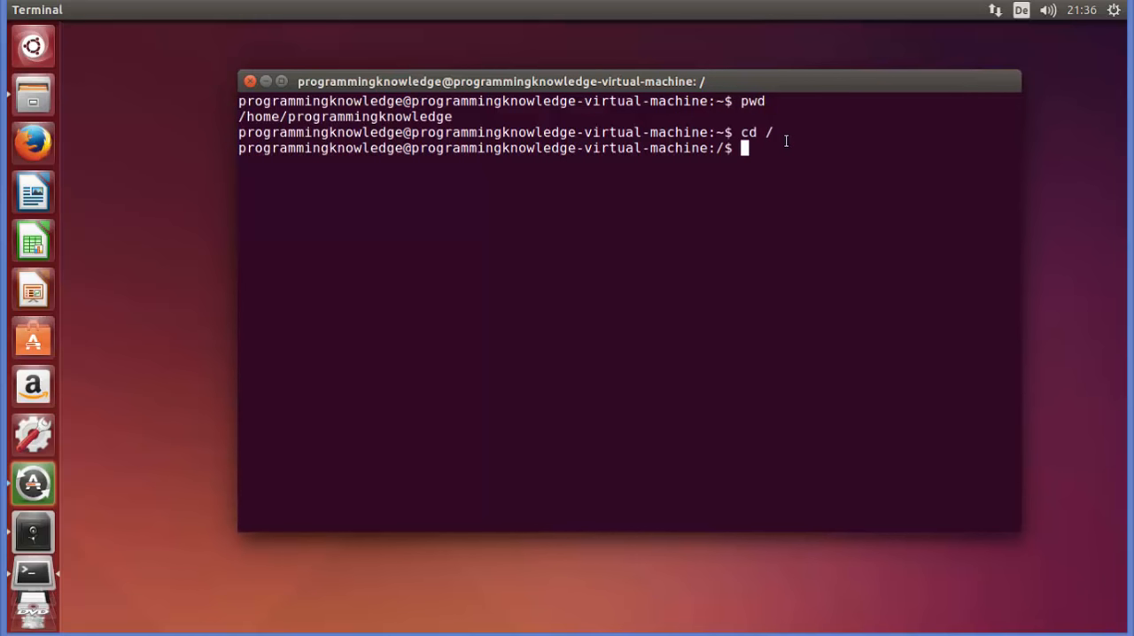
{"action": "type", "text": "pwd"}
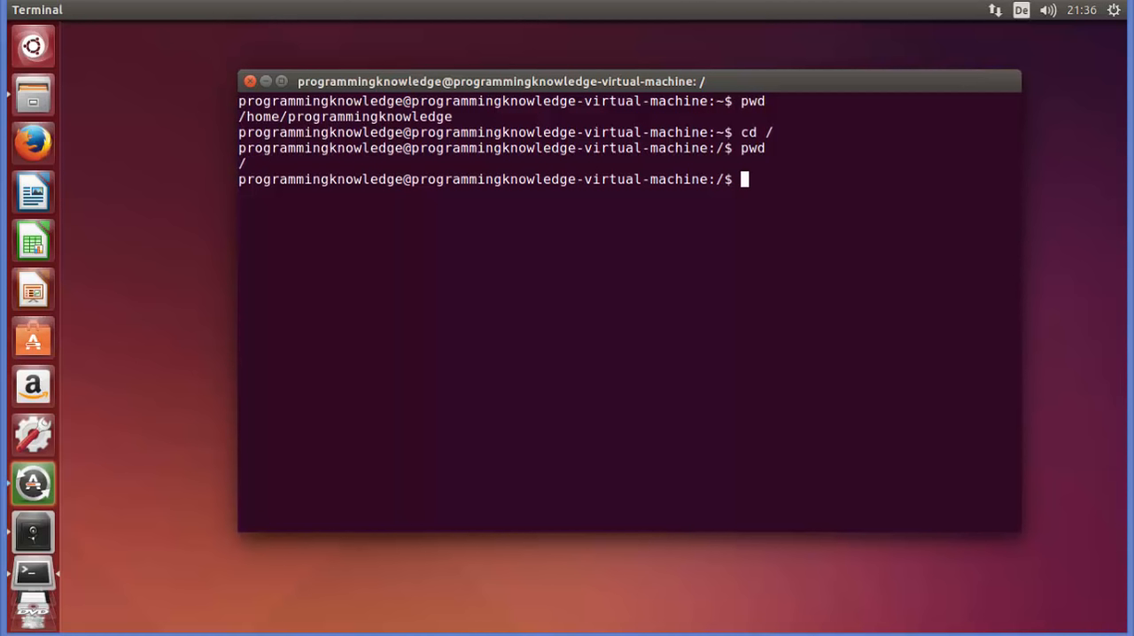
{"action": "type", "text": "ls"}
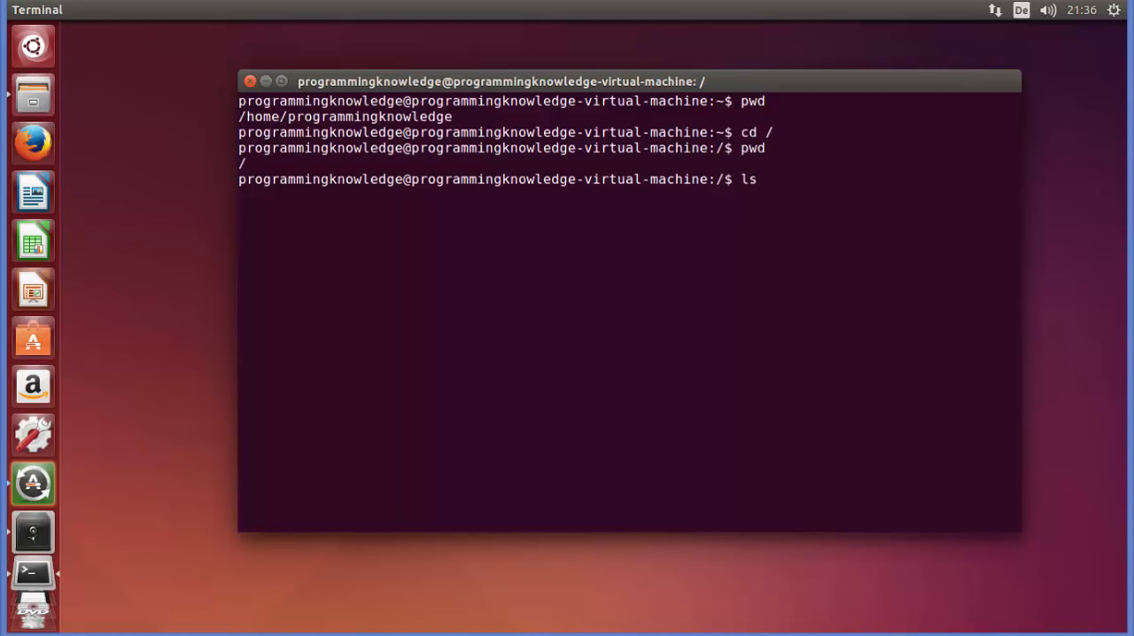